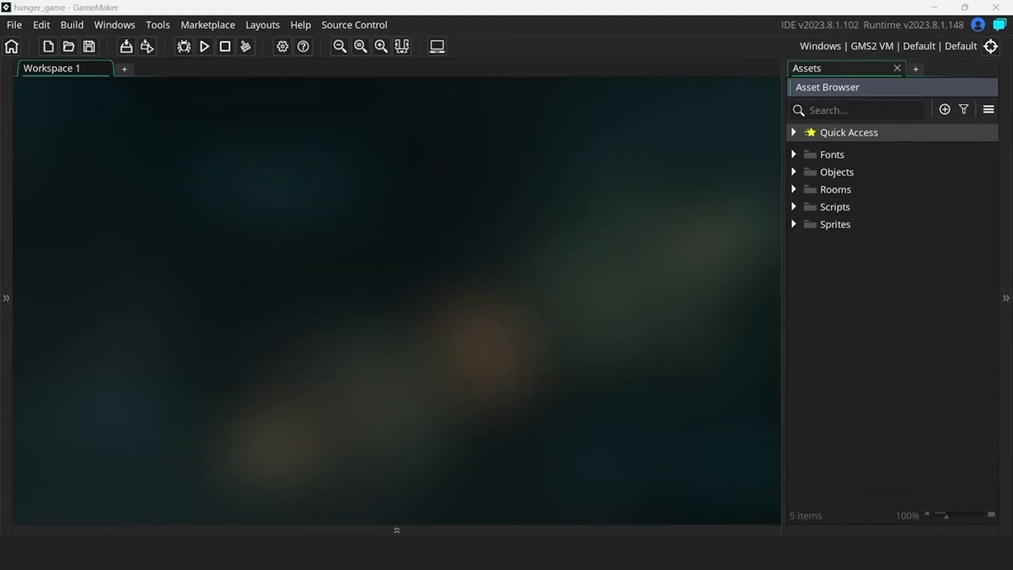
Run the hunger game, then switch to the tutorial_savegame project with its objects and rooms listed
left_click(204, 46)
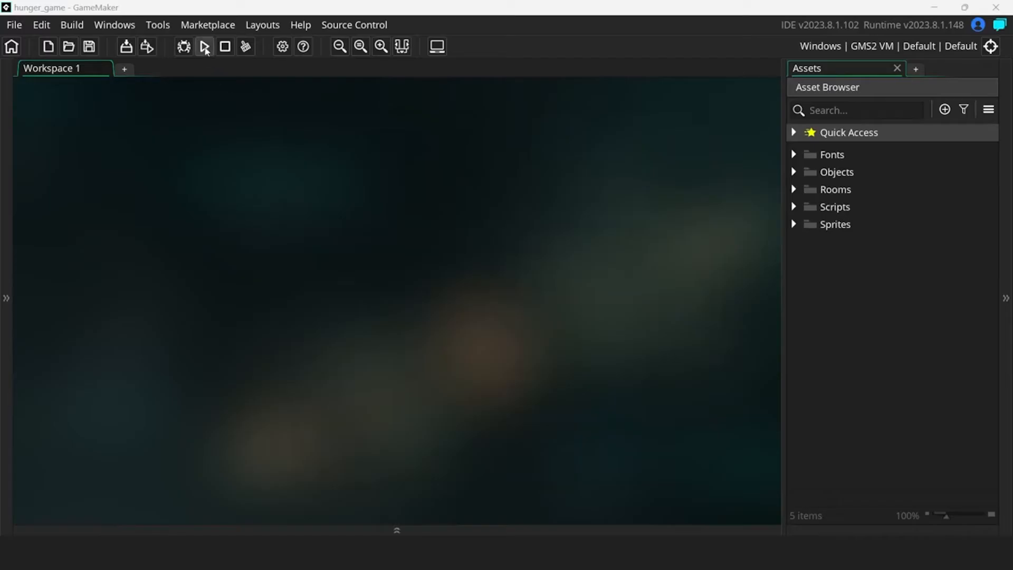
left_click(203, 47)
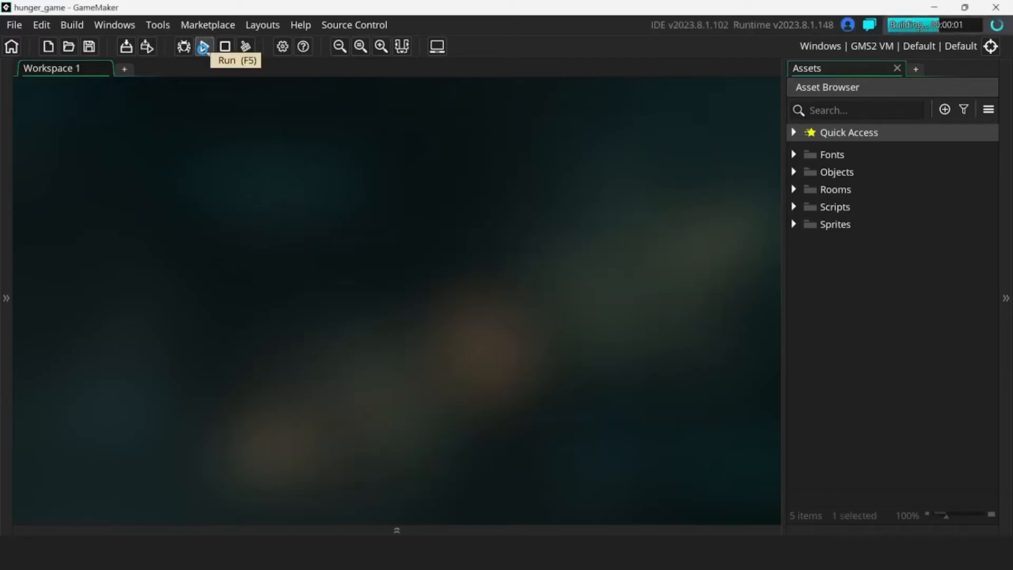
left_click(204, 45)
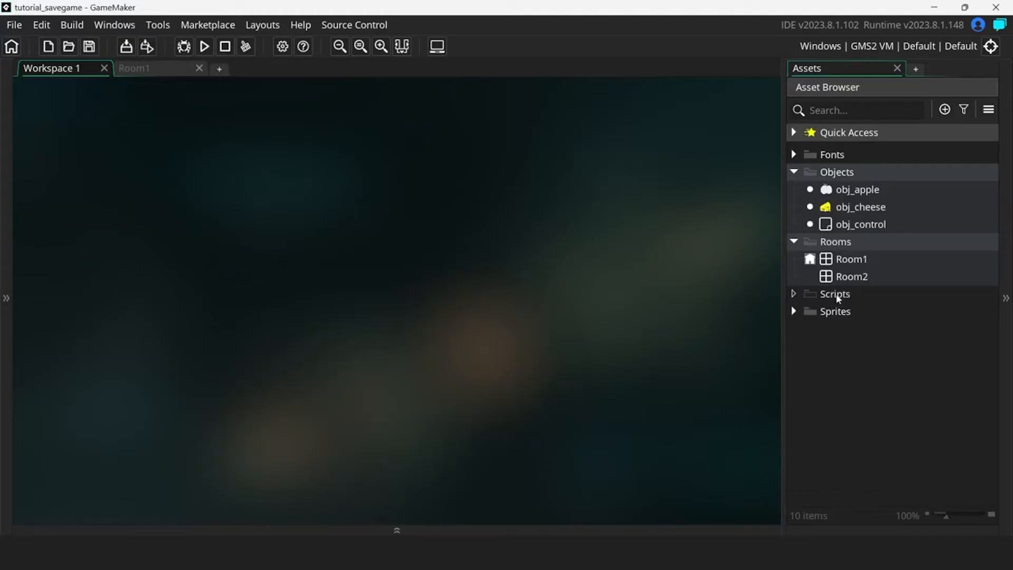
Create the scrSaving script and an obj_save object with S and L key-press events, then edit scrSaving
right_click(834, 293)
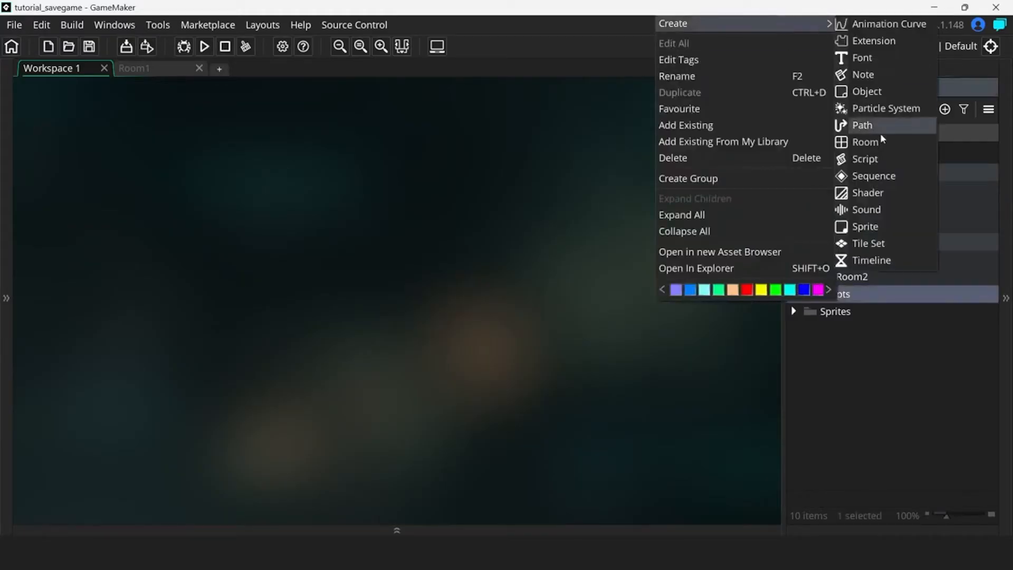
left_click(865, 158)
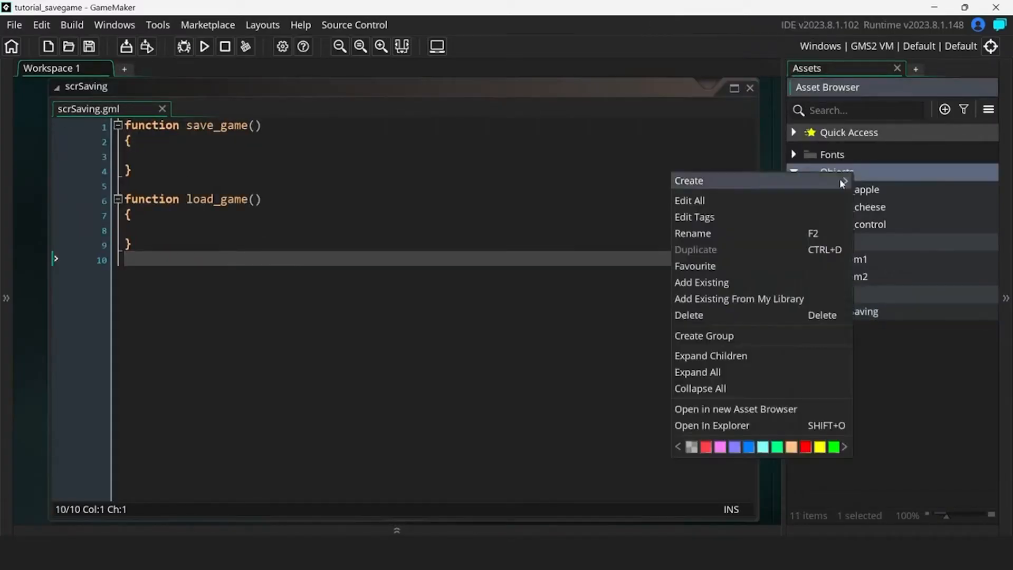
left_click(688, 180)
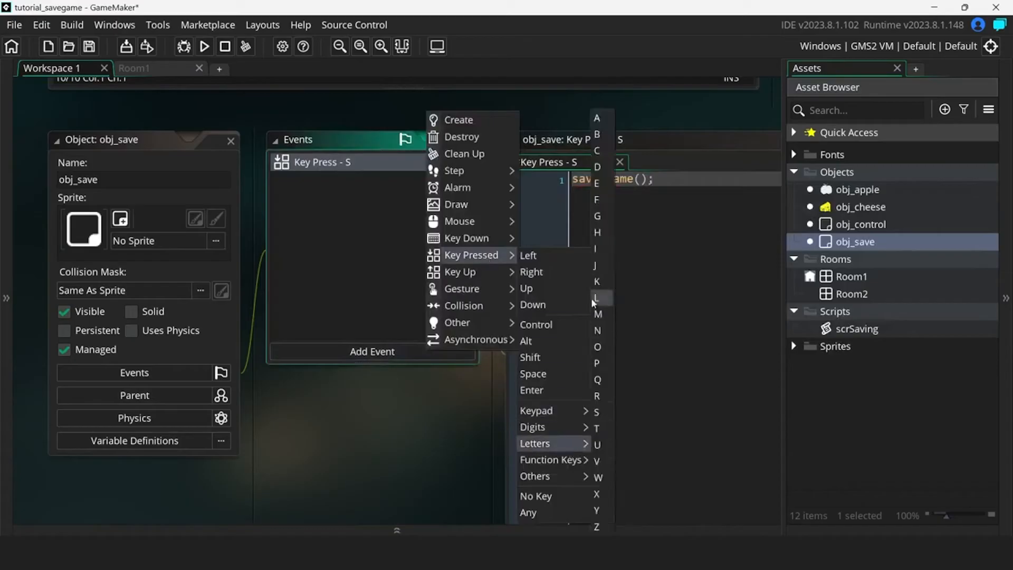
left_click(595, 298)
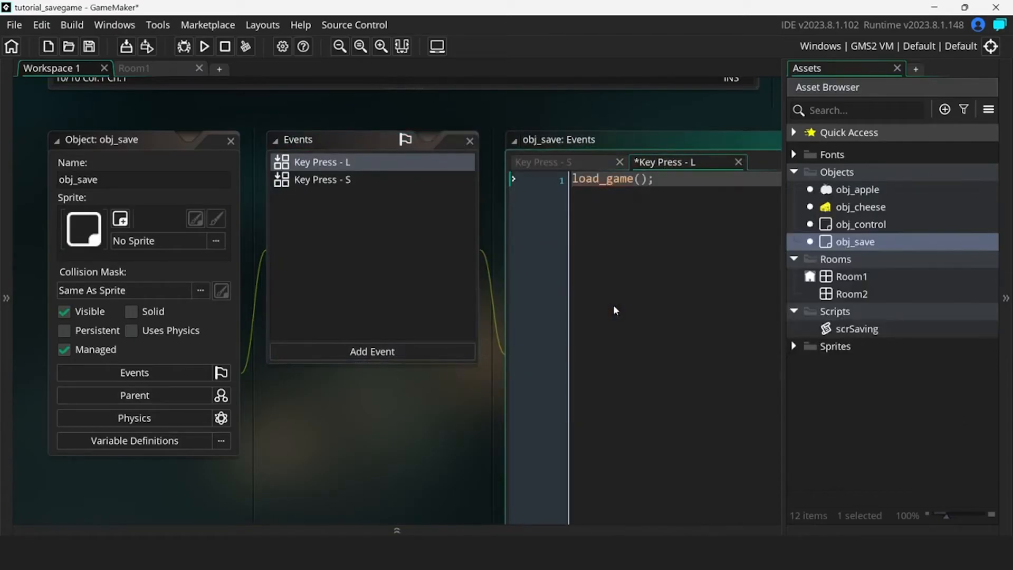
double_click(856, 329)
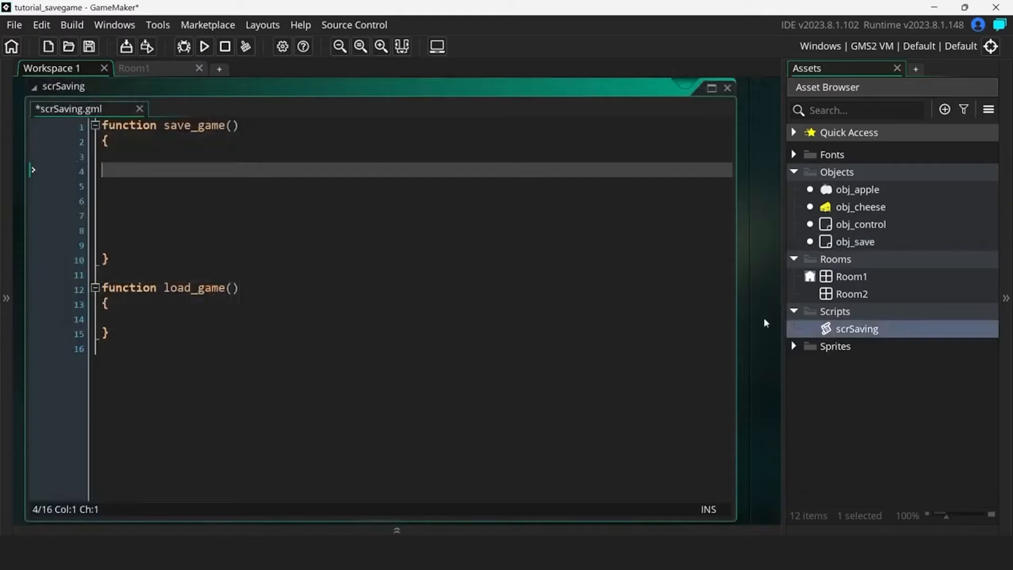
Write save_game to open save.txt, write global.hunger, close the file, and run the game
type("file_text_open_write();")
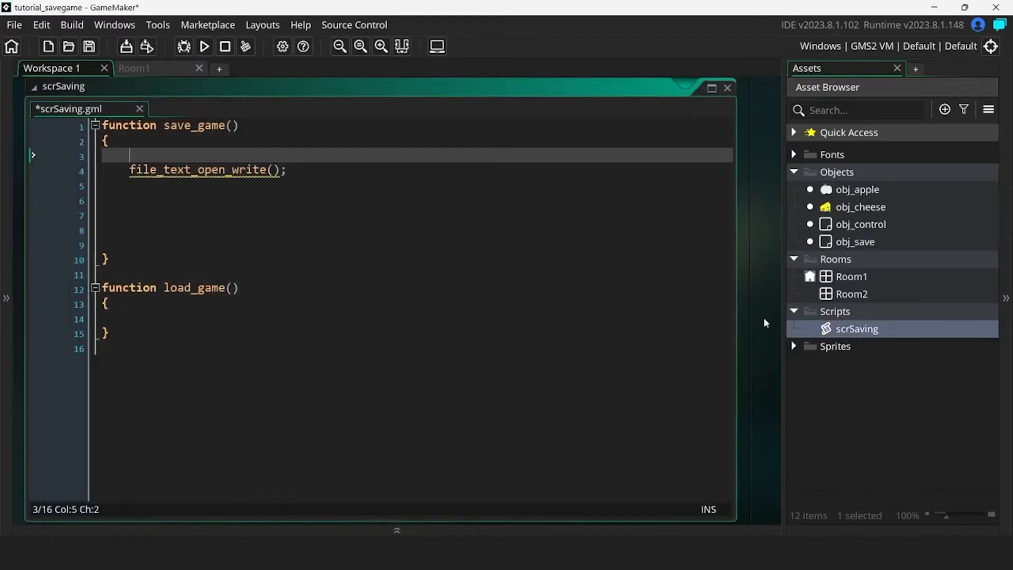
type("\"save.txt\"")
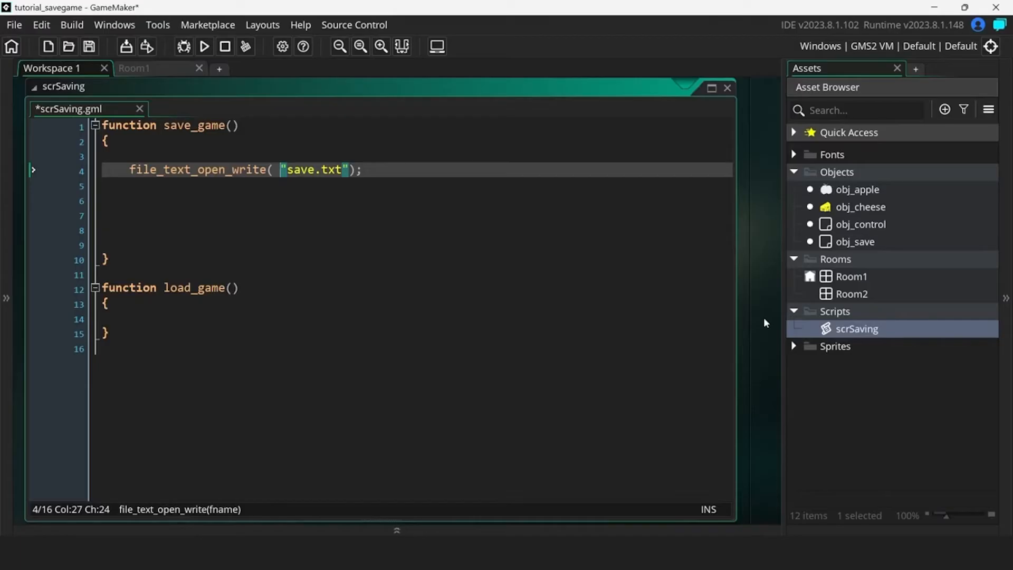
type("var _file =")
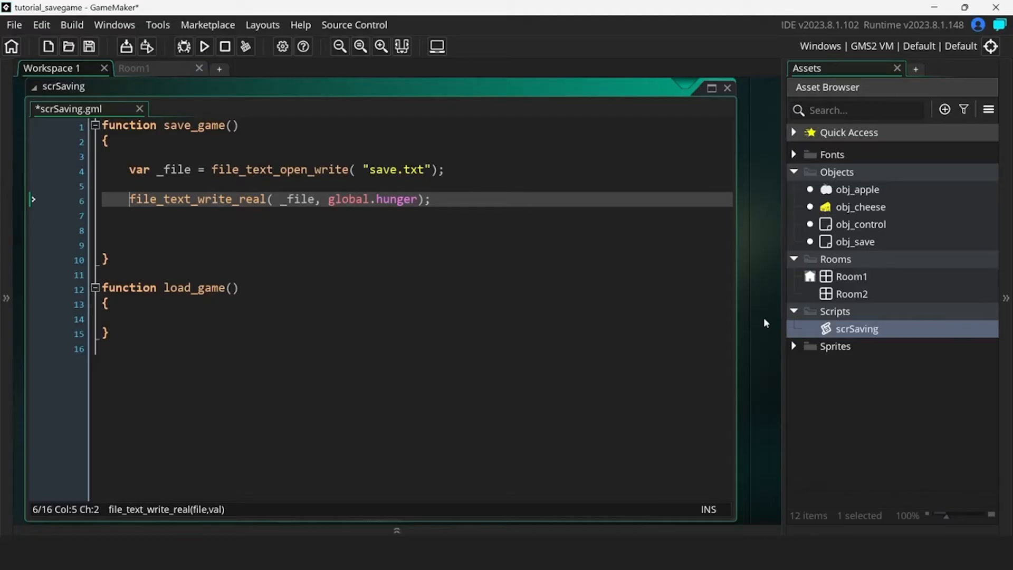
type("file_text_close( _file);")
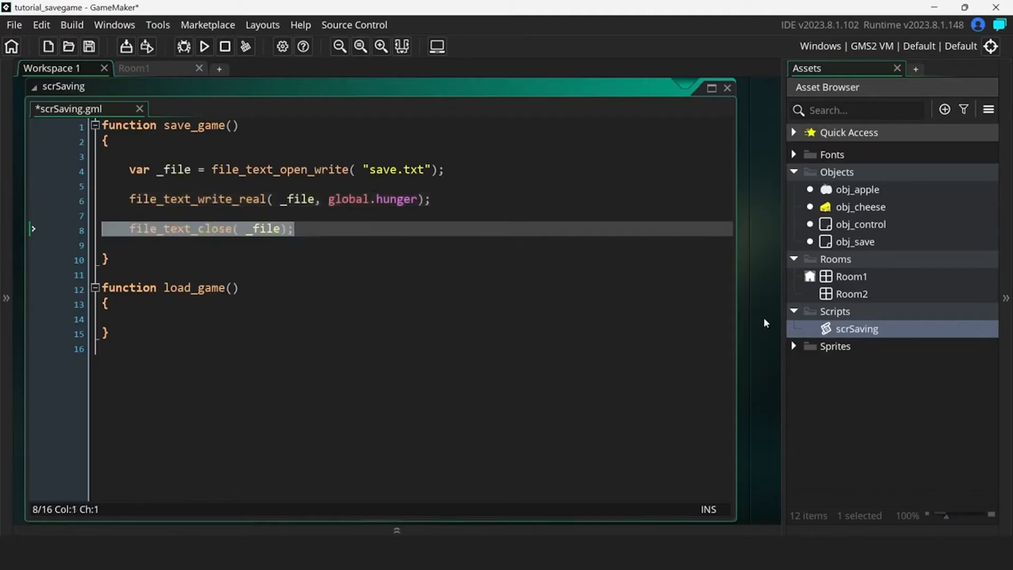
left_click(133, 228)
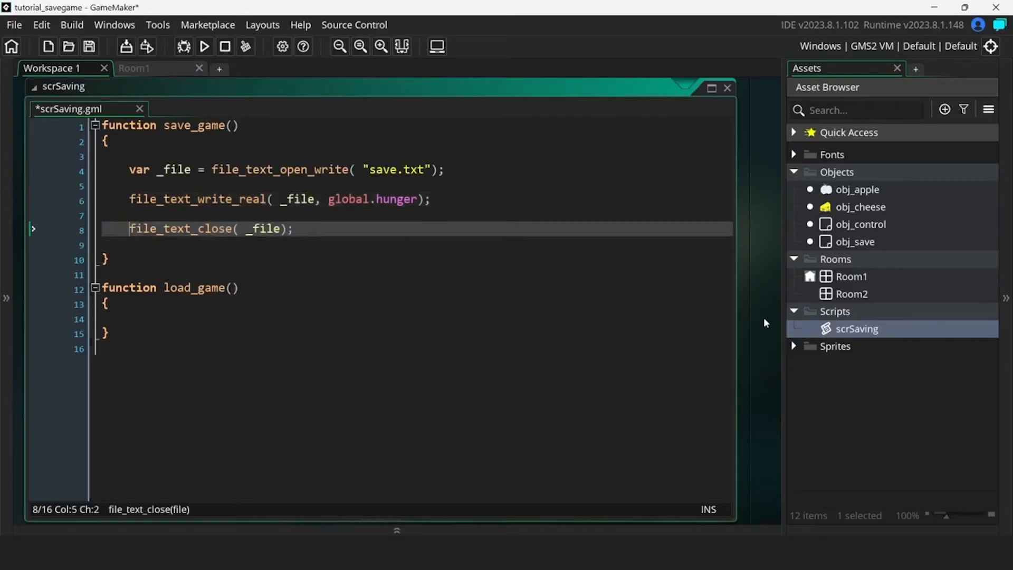
left_click(204, 46)
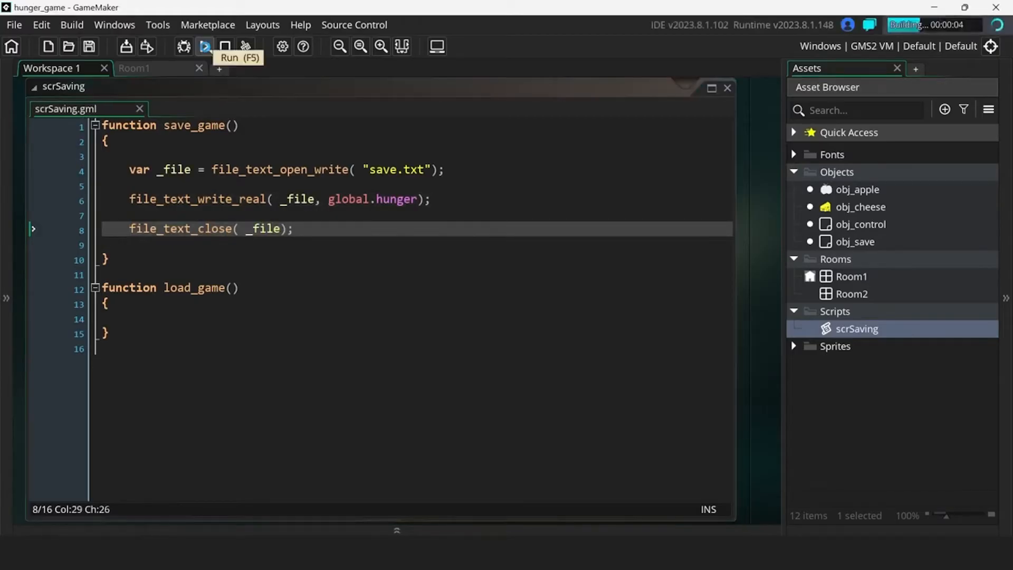
Browse to %localappdata%\hunger_game and check save.txt holds the saved value 94
left_click(204, 45)
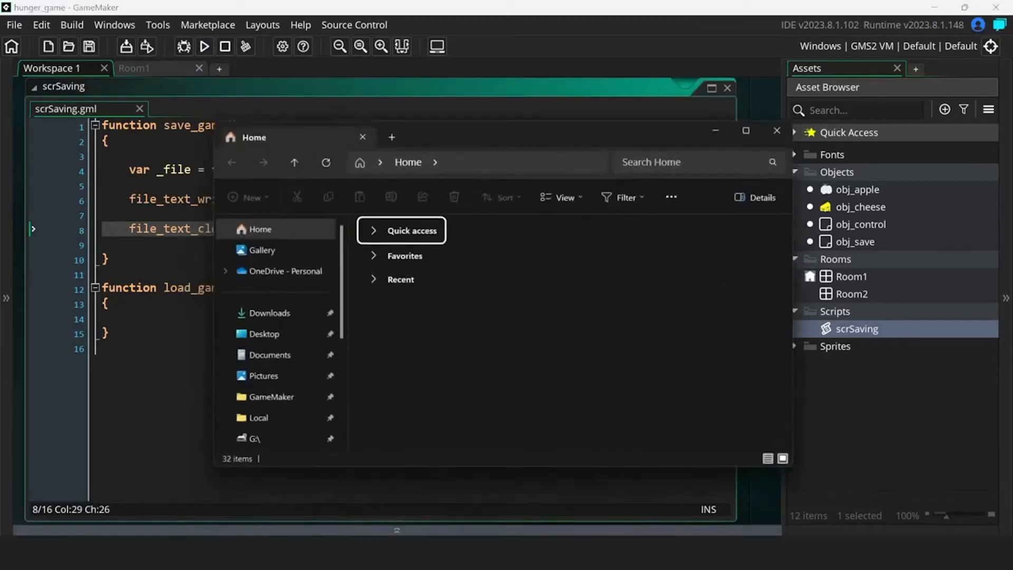
type("%localappdata%\\hunger_game")
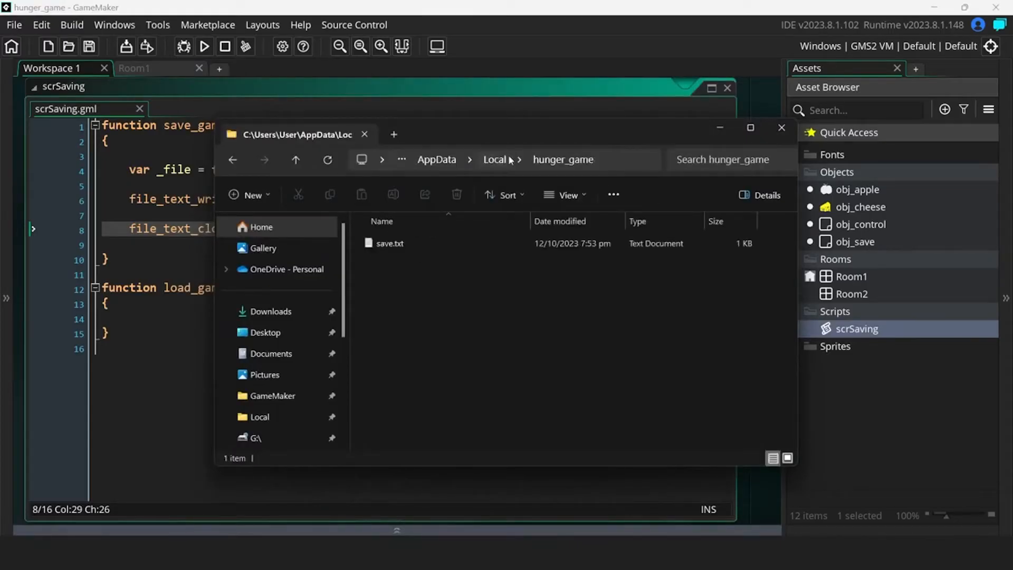
double_click(390, 243)
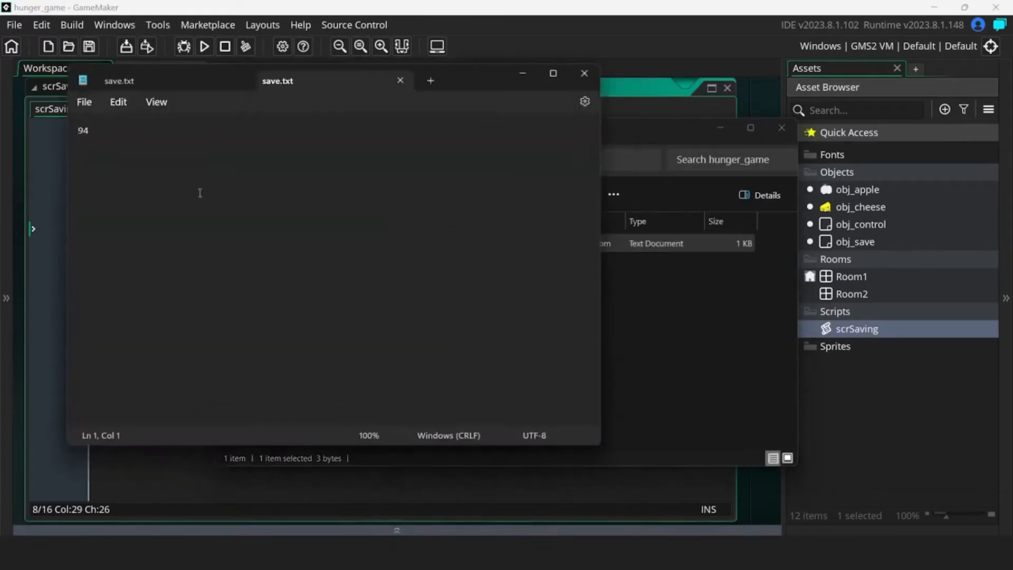
left_click(582, 72)
type("function load_game()")
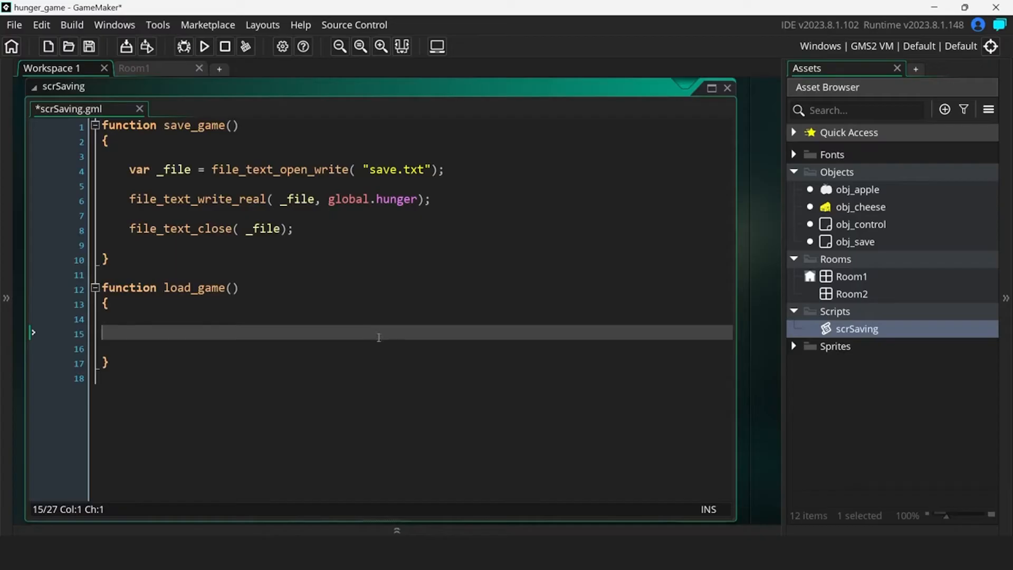
mouse_move(483, 333)
type("if( file_exists( \"save.txt")
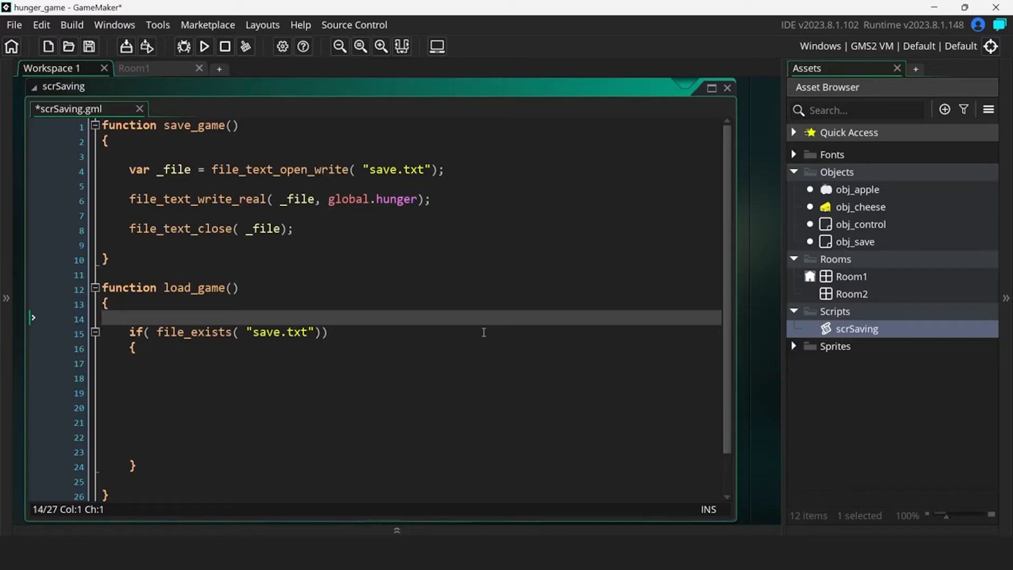
Write load_game to open save.txt for reading, set global.hunger via file_text_read_real, and close it
type("var _file = file_text_open_read( \"save.txt\");")
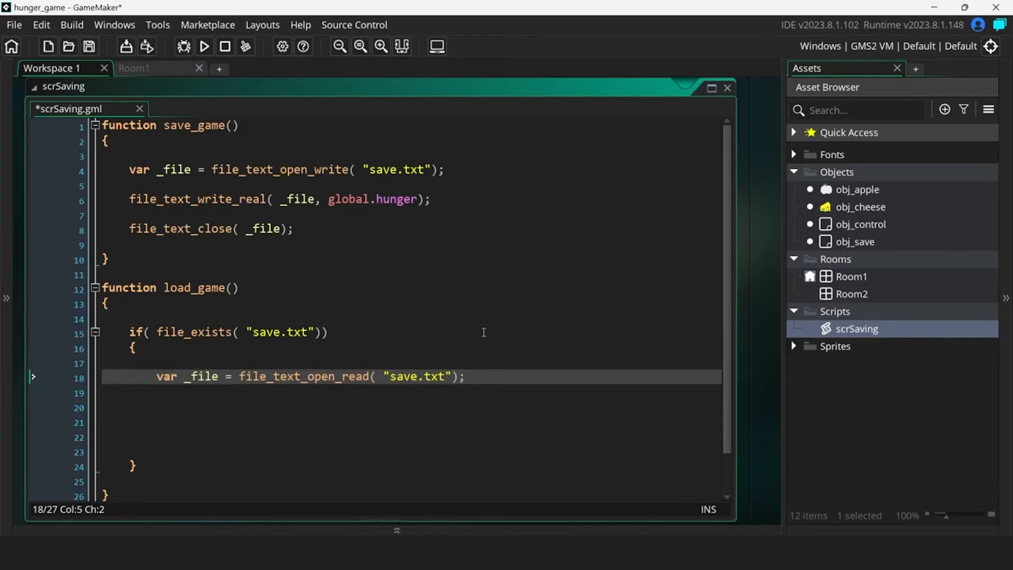
scroll("down", 3)
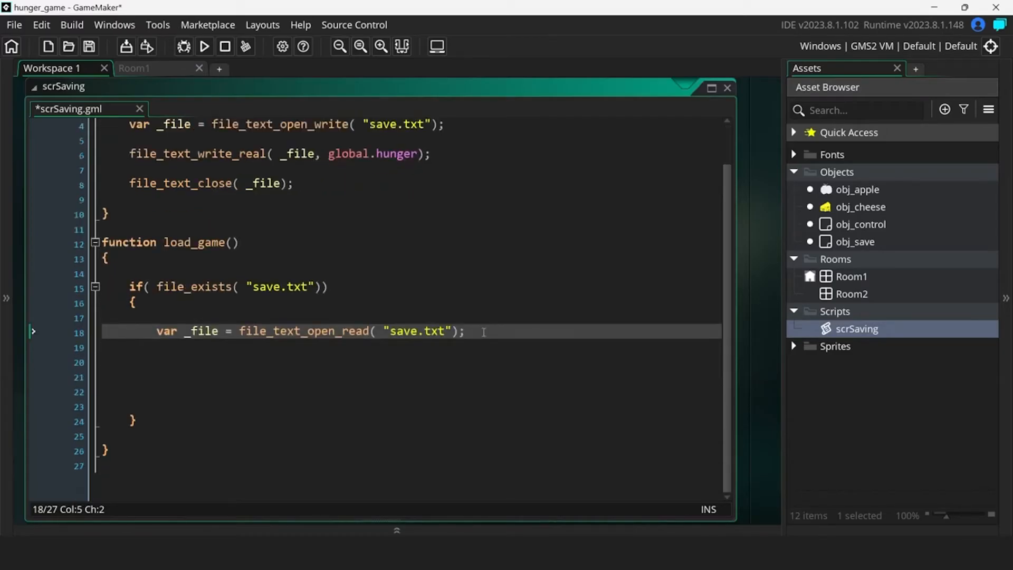
type("file_text_read_real( _file);")
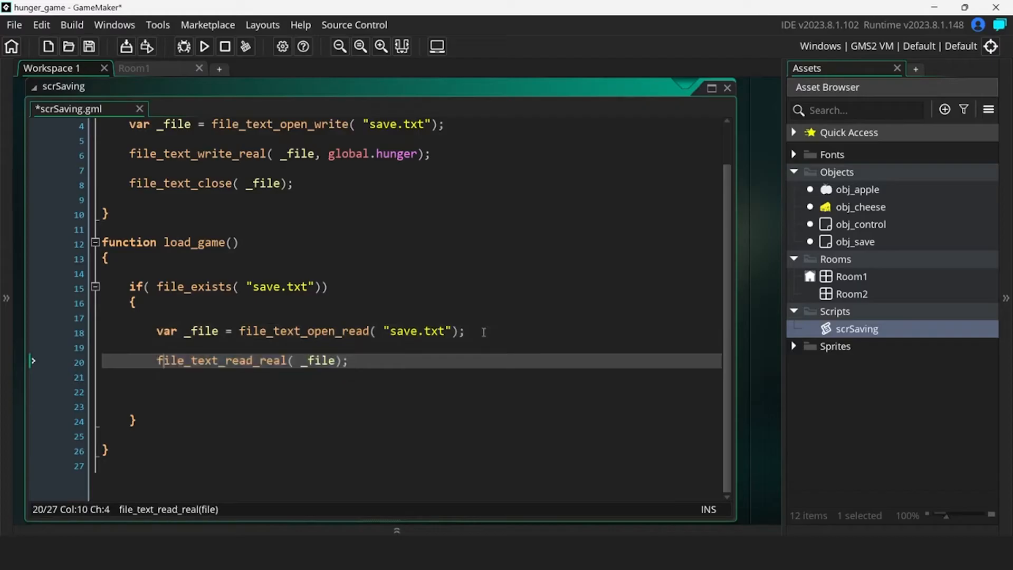
type("global.hunger =")
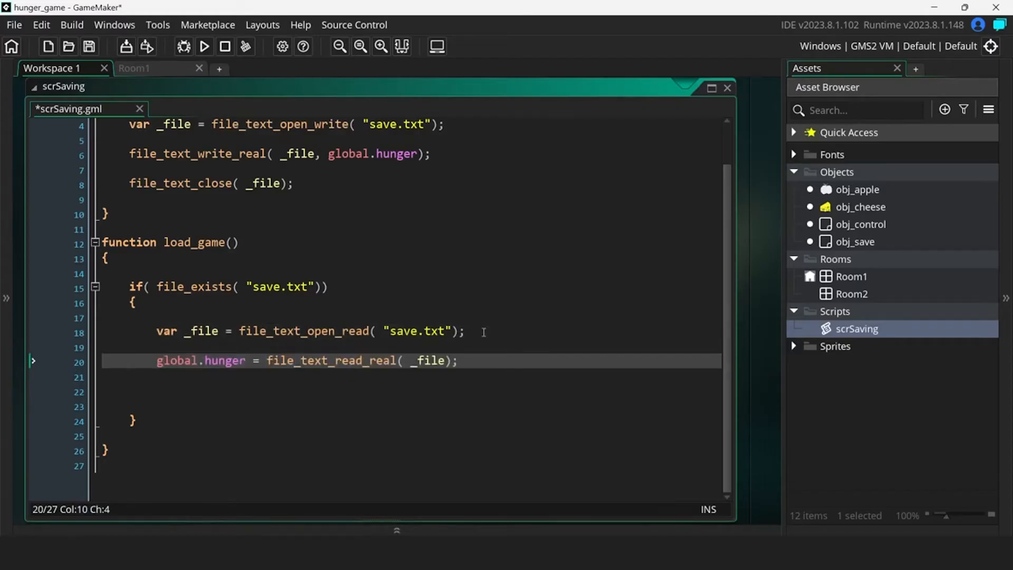
type("file_text_close( _file);")
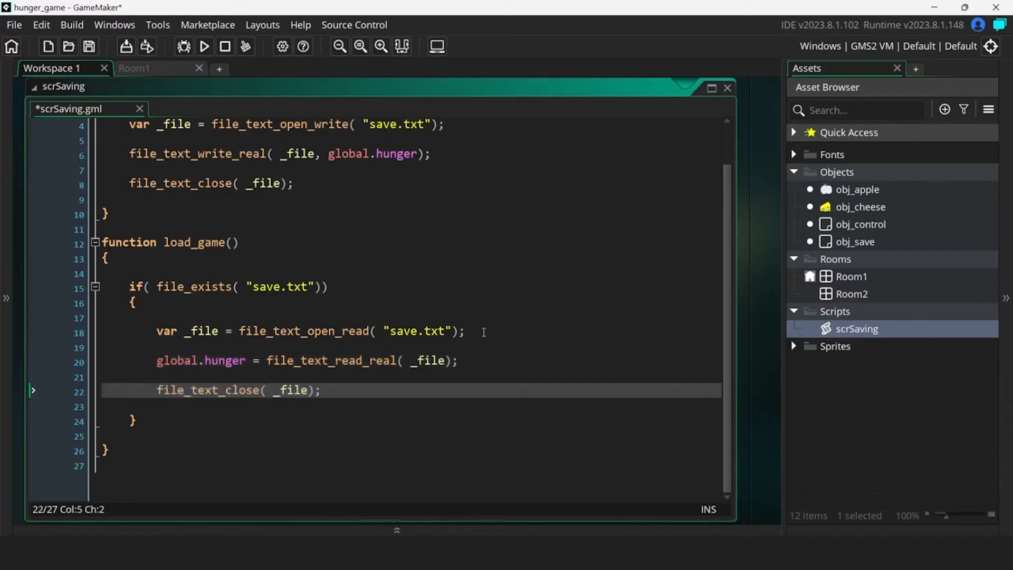
Run the game showing Hunger 94 in Room1, then close the game window
left_click(204, 46)
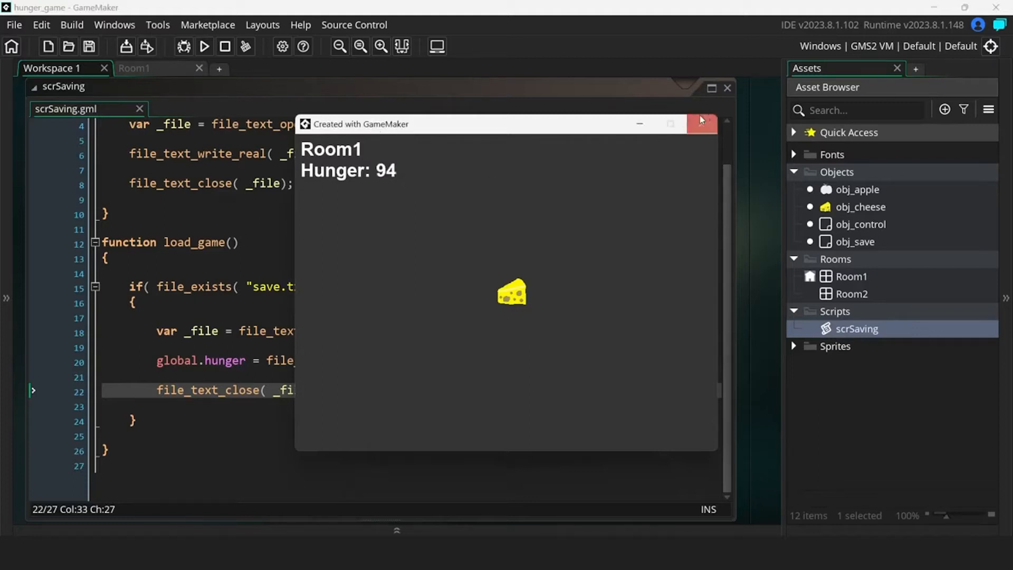
left_click(703, 124)
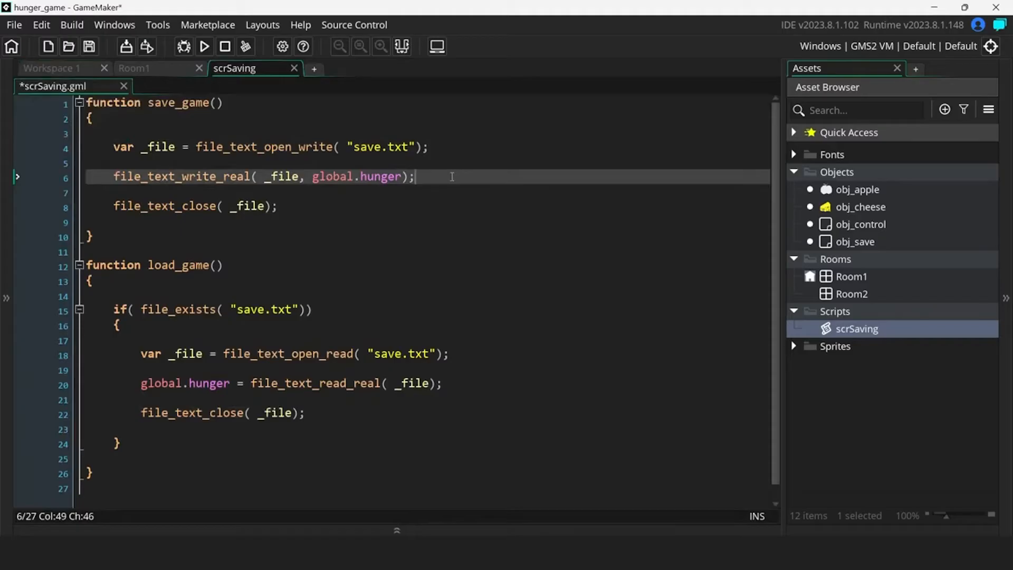
Add a write line for global.thirst and read lines restoring global.thirst and global.heat
type("file_text_write_real( _file, global.thirst);")
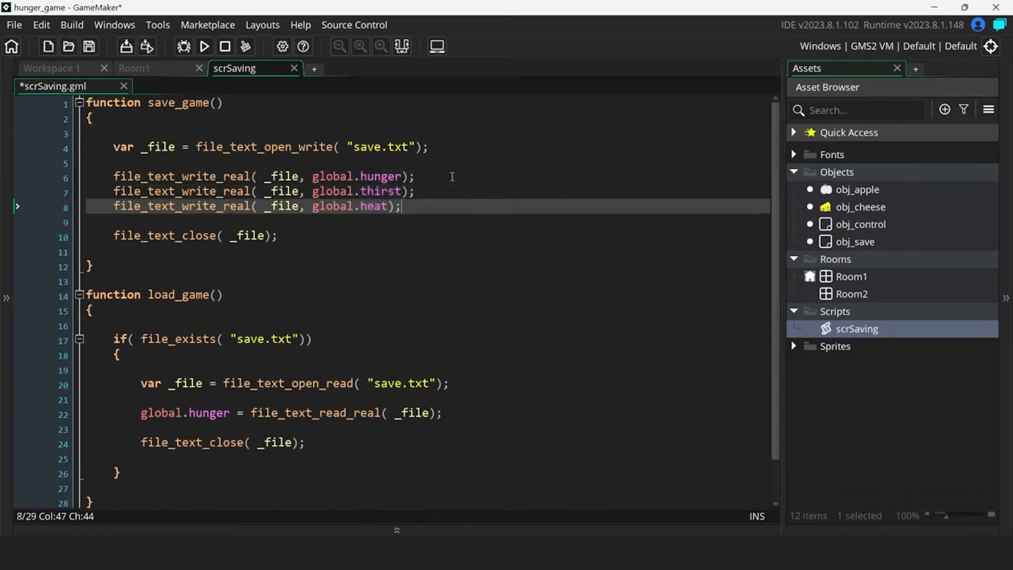
type("global.thirst = file_text_read_real( _file);")
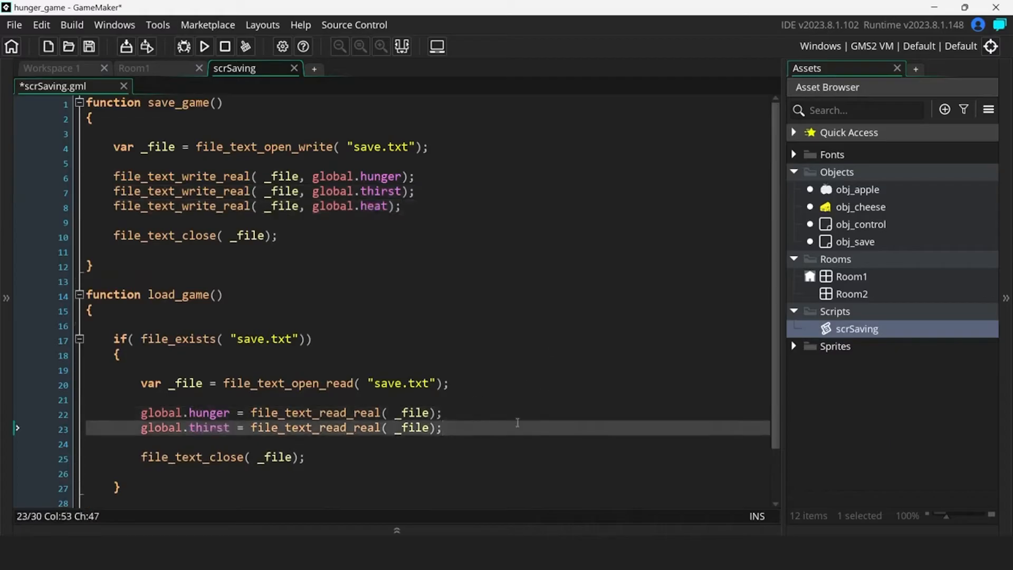
type("global.heat = file_text_read_real( _file);")
type("image_index: obj_cheese.image_index")
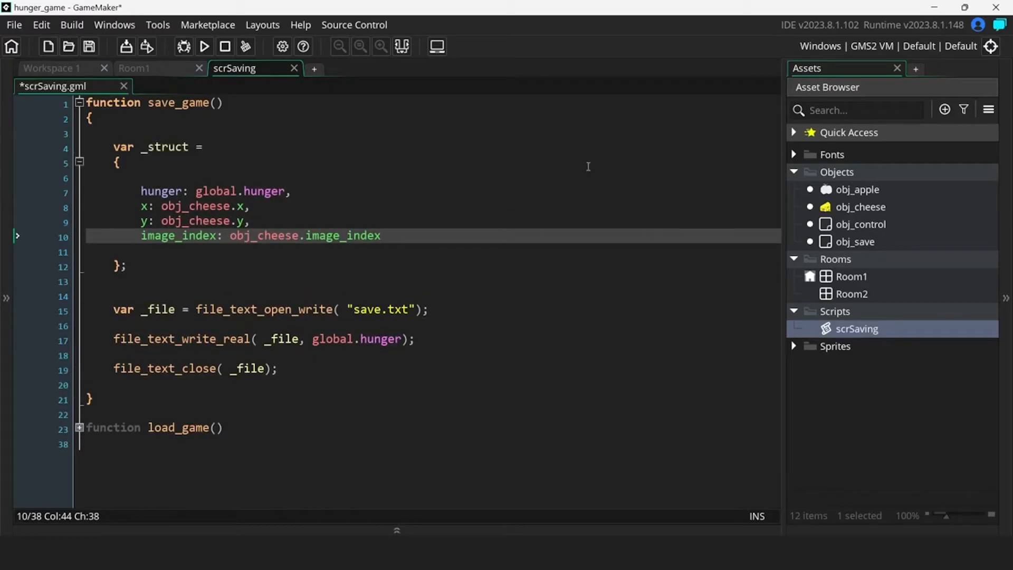
mouse_move(161, 191)
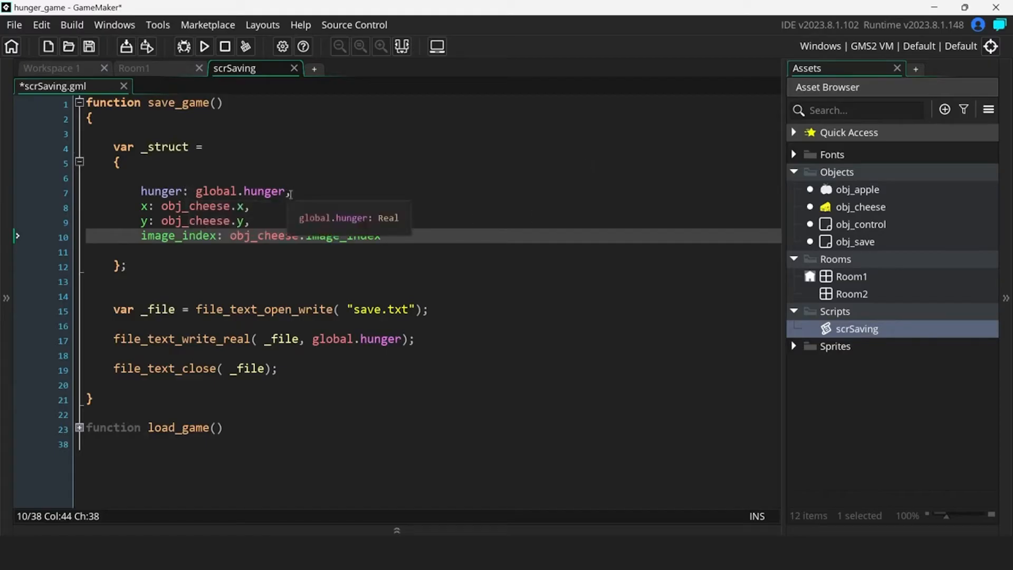
mouse_move(421, 216)
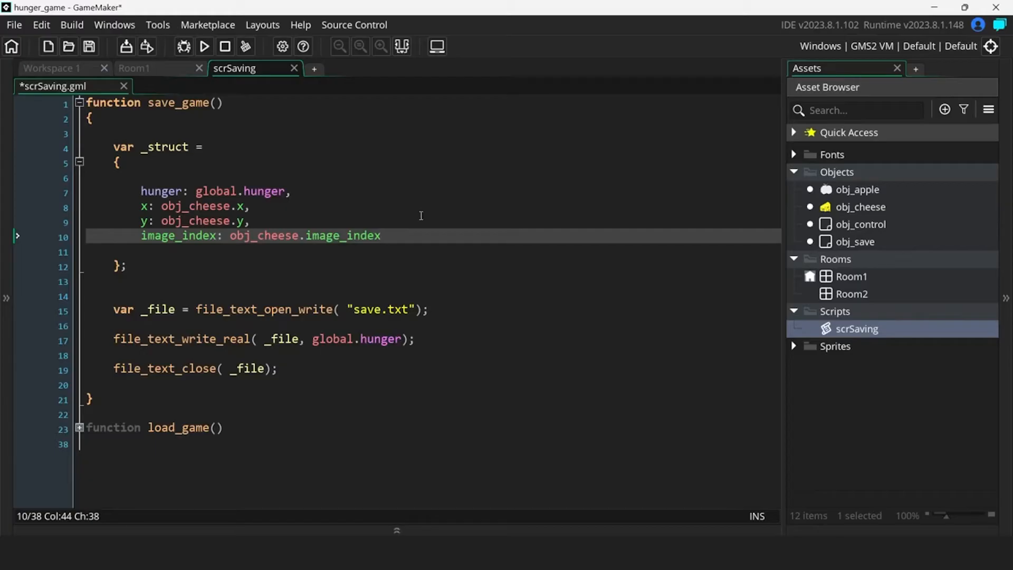
Add var _string = json_stringify(_struct) in save_game and start a _json variable in load_game
type("var _string = json_stringify( _struct);")
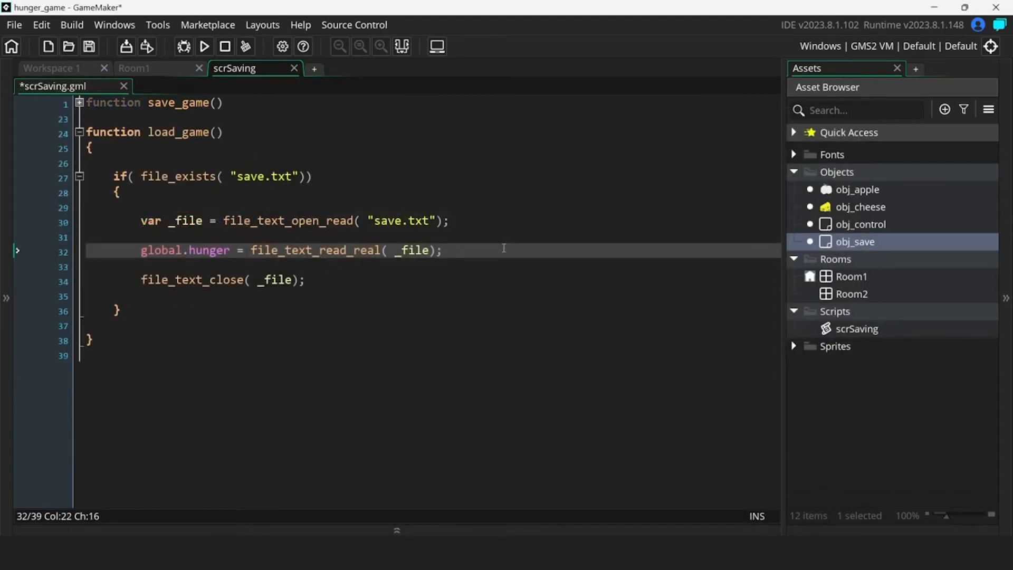
type("var _json")
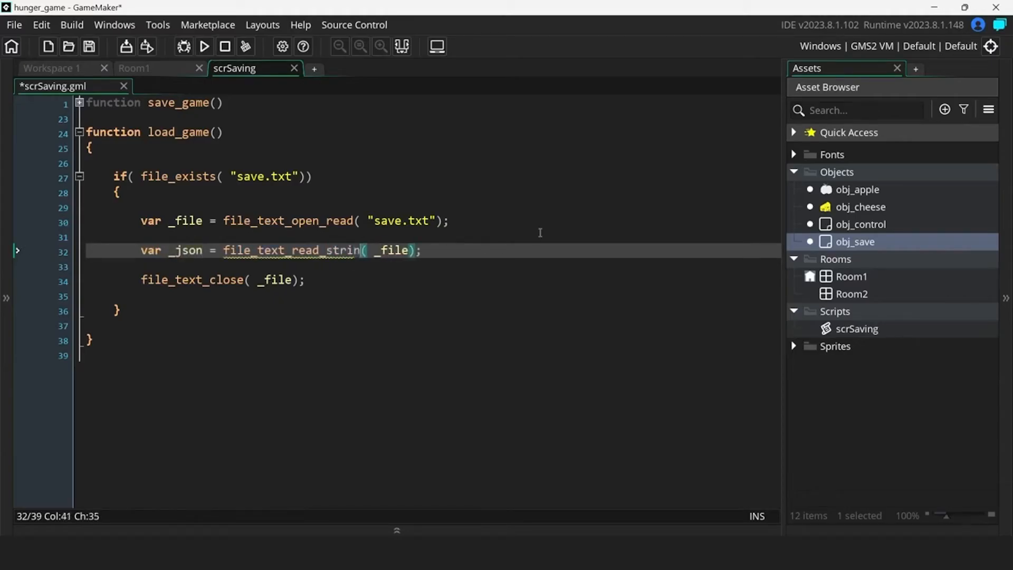
Parse _json into _struct and set global.hunger = _struct.hunger, then return to save_game
type("g")
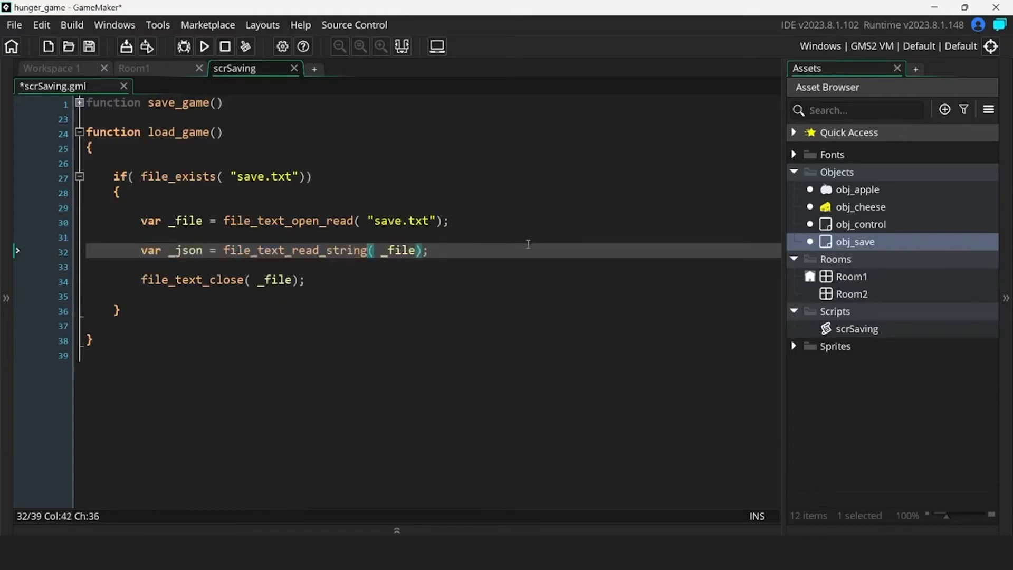
type("var _struct = json_parse( _json);")
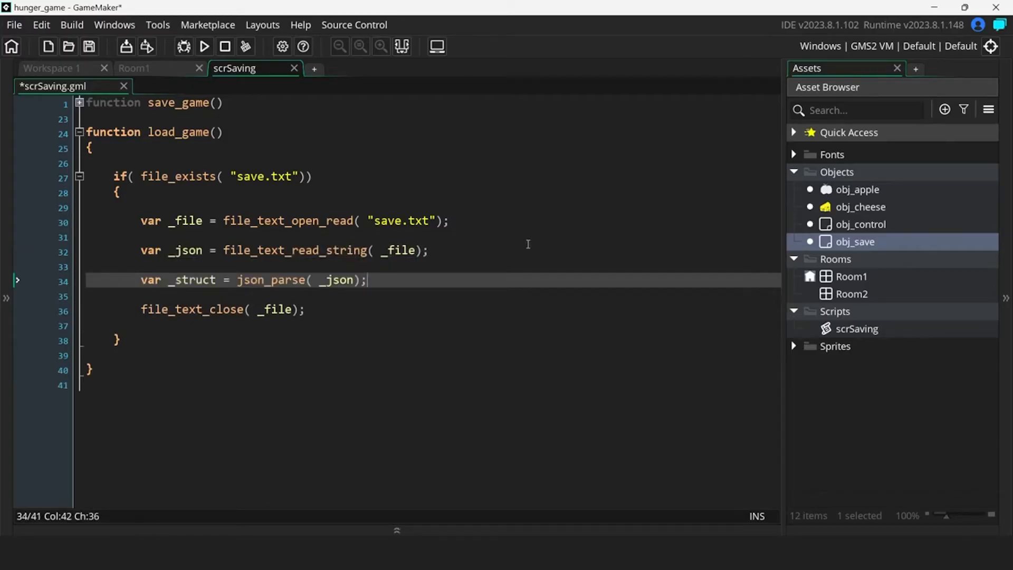
type("global.hunger = _struct.hunger;")
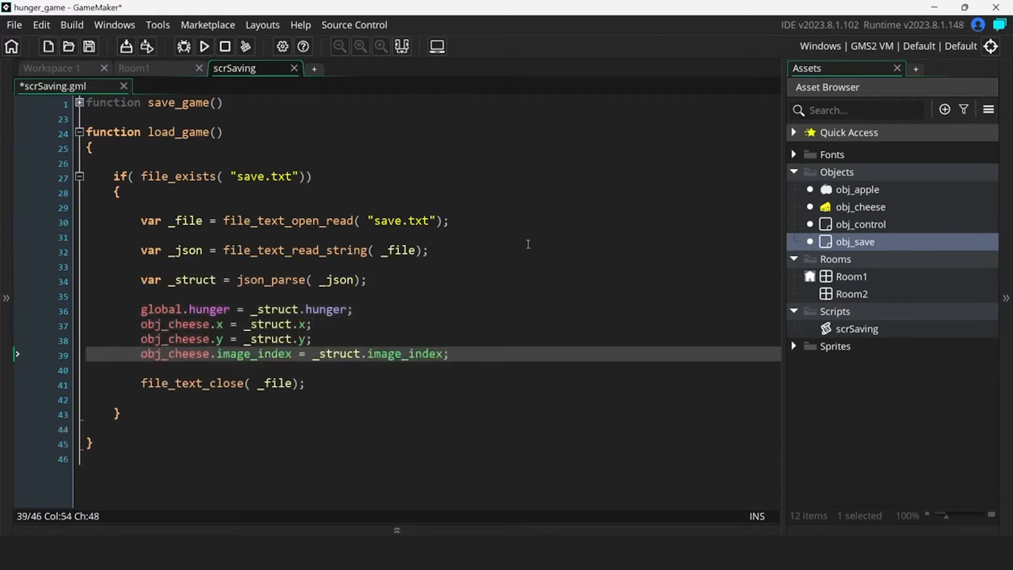
left_click(203, 45)
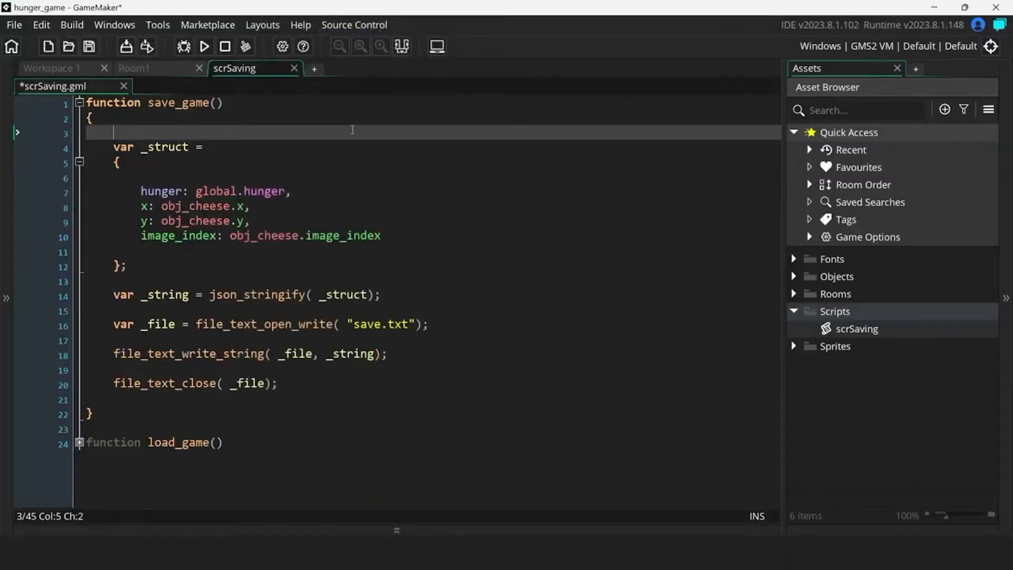
Add var _array = [], wrap the struct in with(obj_cheese) and array_push it into the array
key("Enter")
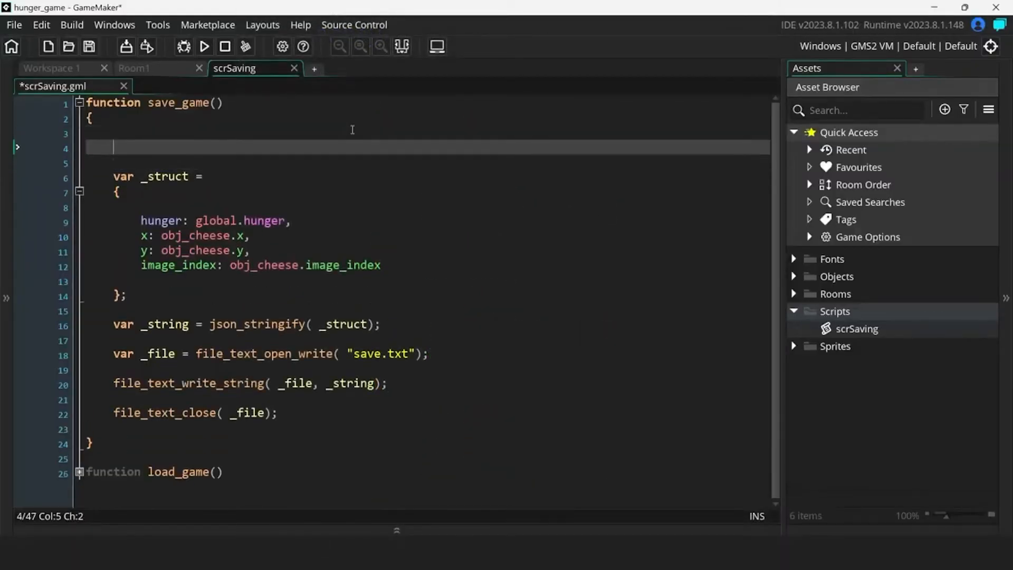
type("var _array = [];")
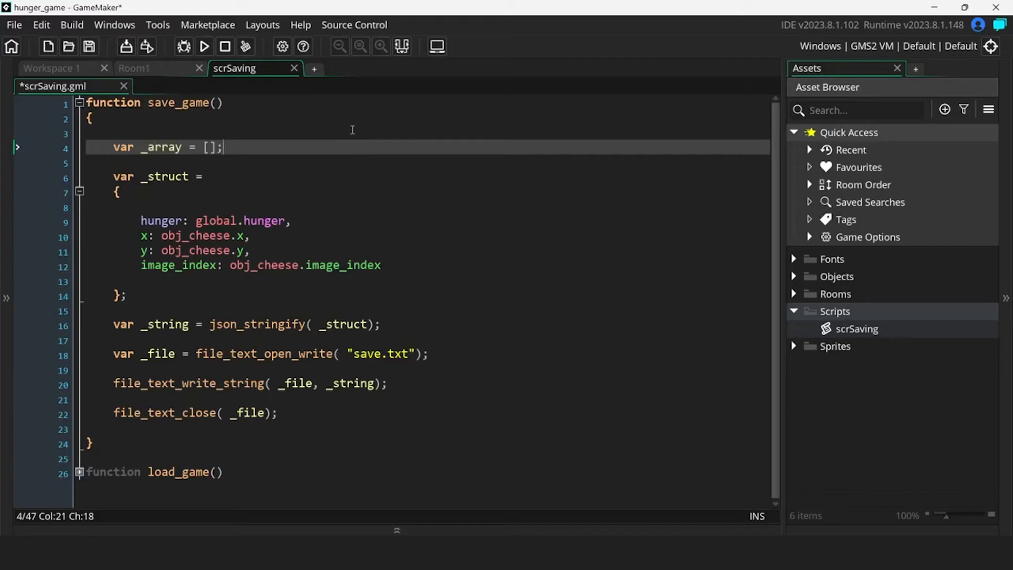
type("with( obj_cheese")
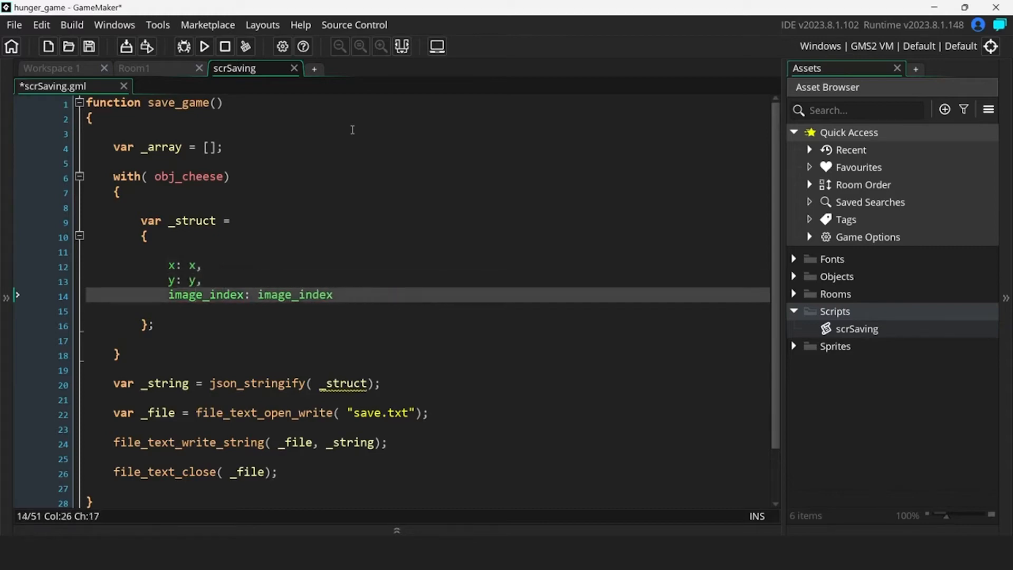
type("array_push( _array, _struct);")
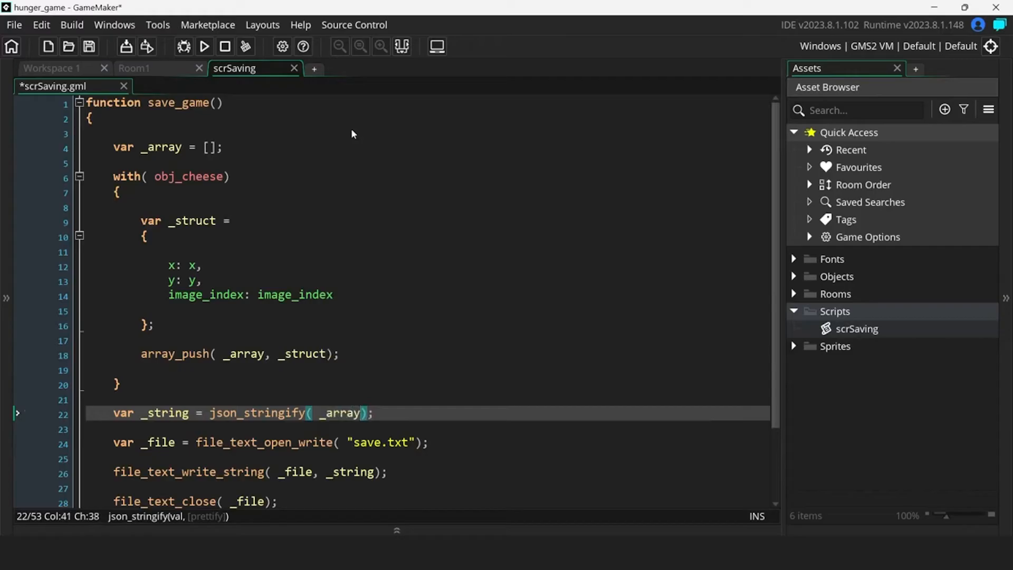
left_click(836, 275)
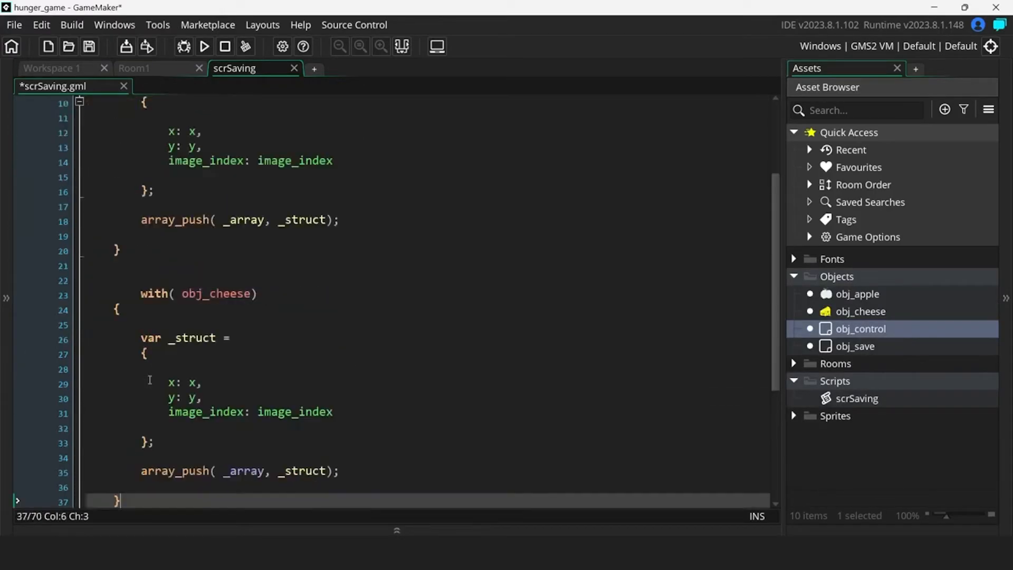
Add an obj_apple with-loop storing image_blend and object_get_name(object_index), then save the script
type("obj_appl")
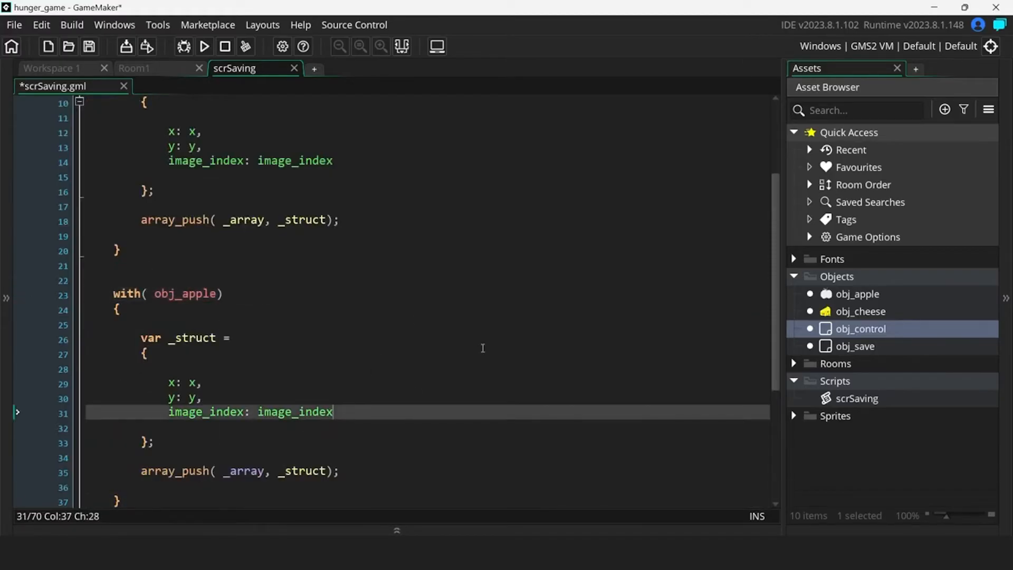
type("image_blend: image")
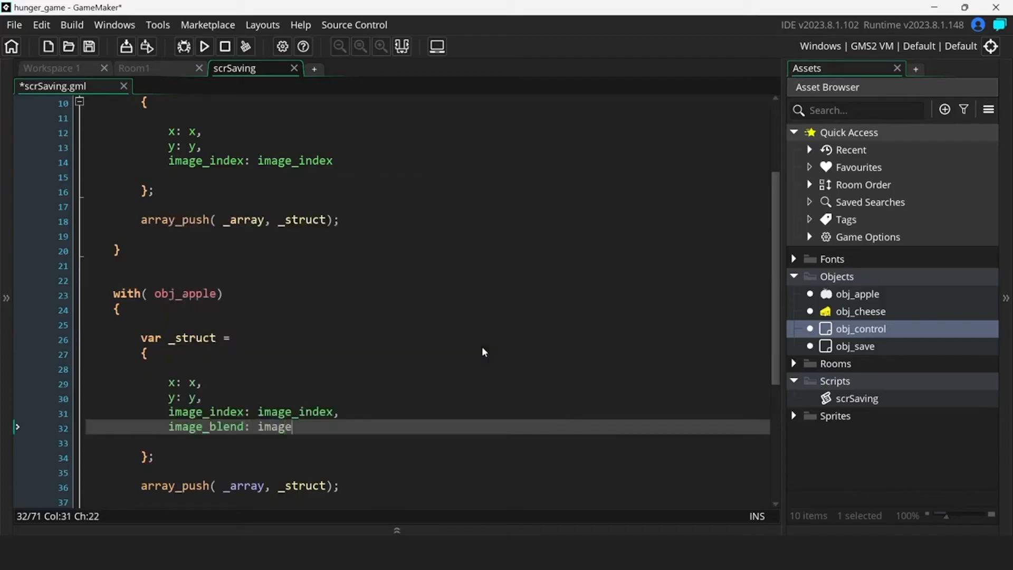
type("_blend")
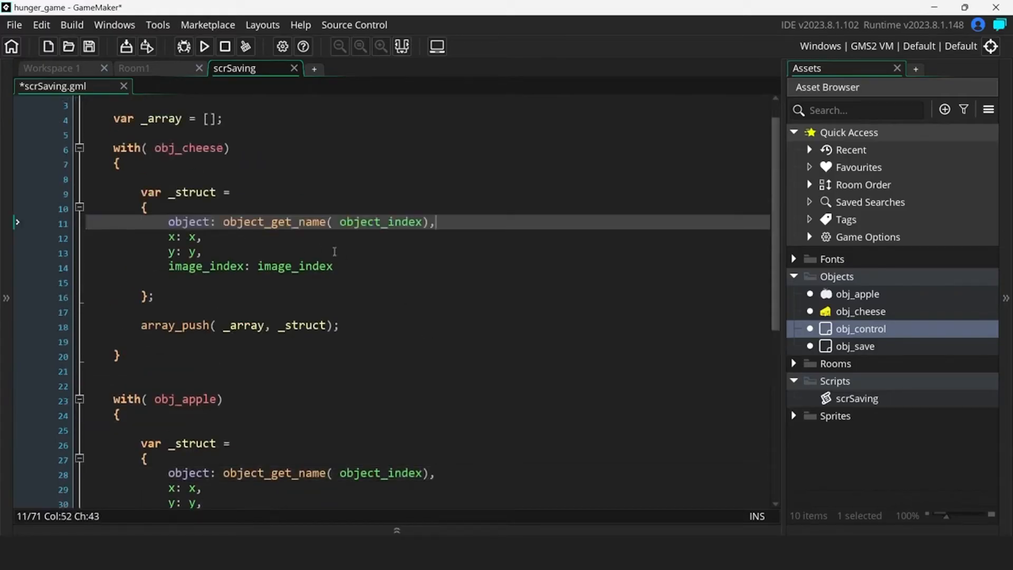
left_click(204, 45)
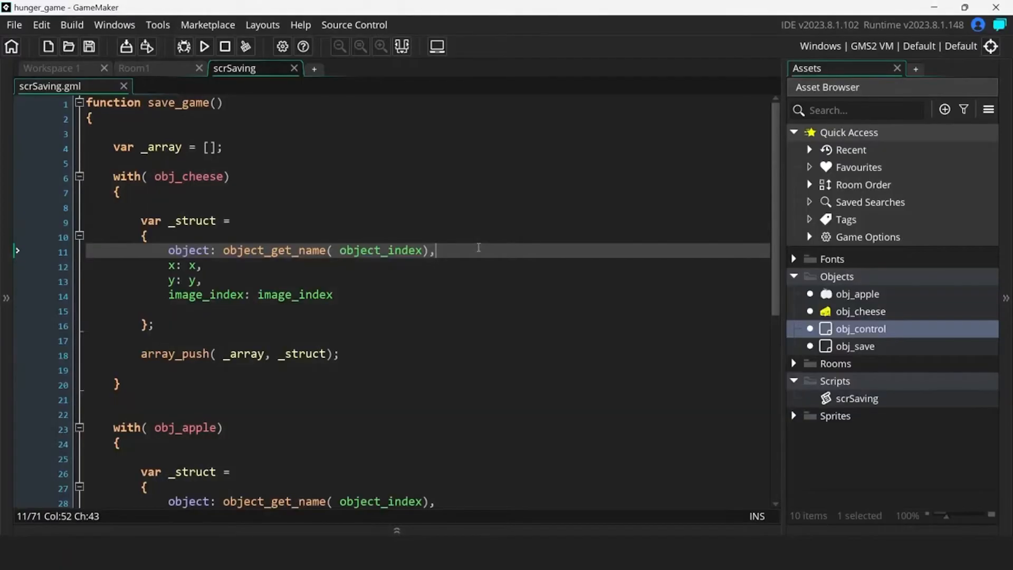
Parse the save into _array and destroy existing obj_apple instances in load_game
scroll("down", 3)
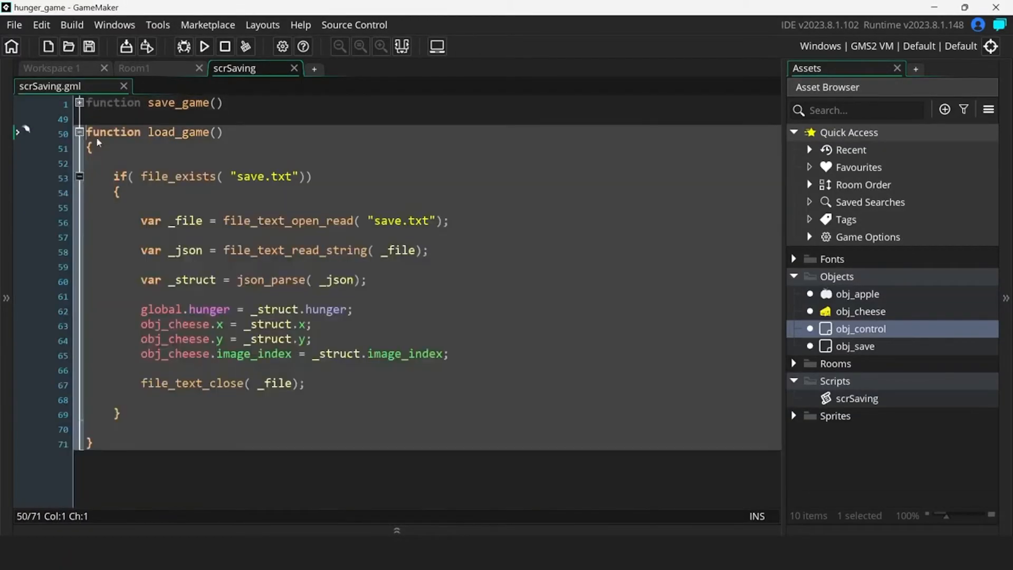
left_click(194, 280)
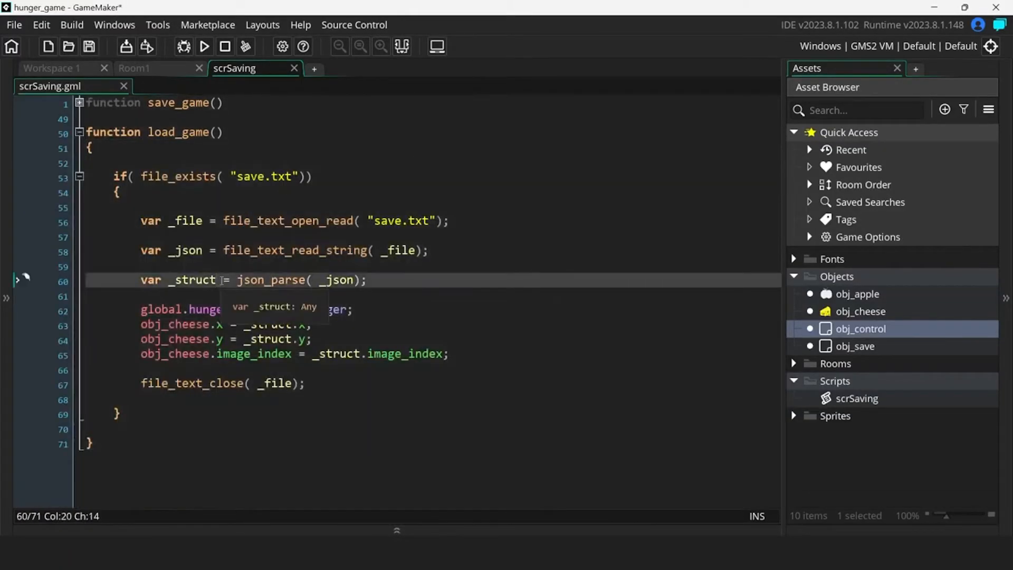
type("_array")
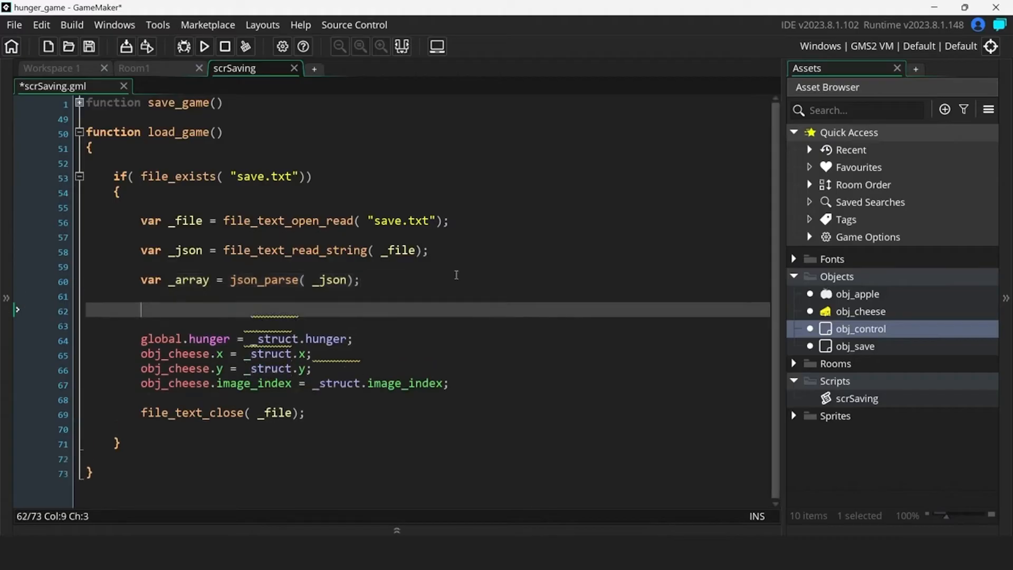
type("instance_destroy( obj_apple);")
type("for( var i = 0; i < array_length( _array); i += 1")
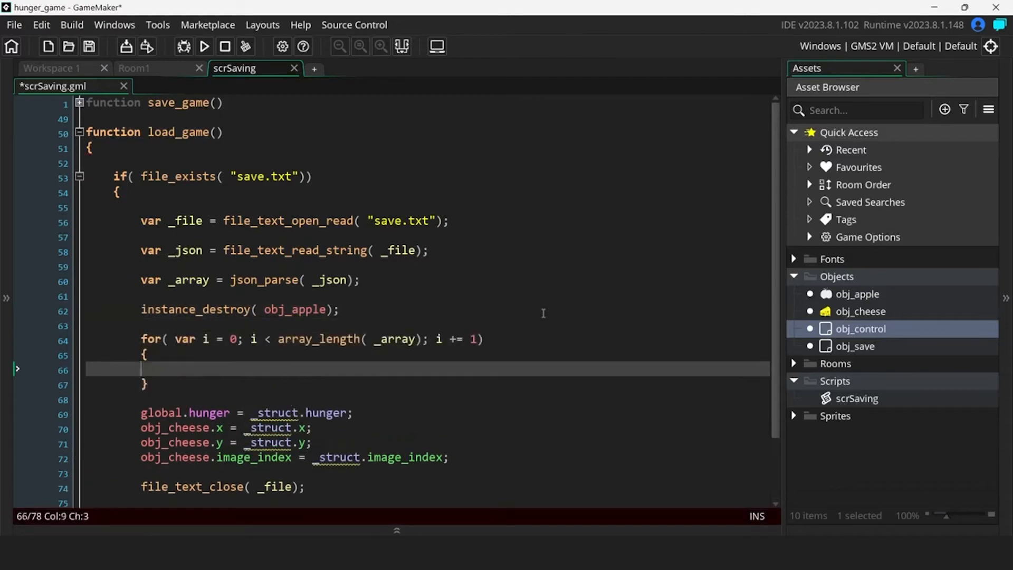
In the loop, store _array[i] in _struct and create obj_apple at _struct.x, _struct.y on "Instances"
type("var _struct = _array[ i];")
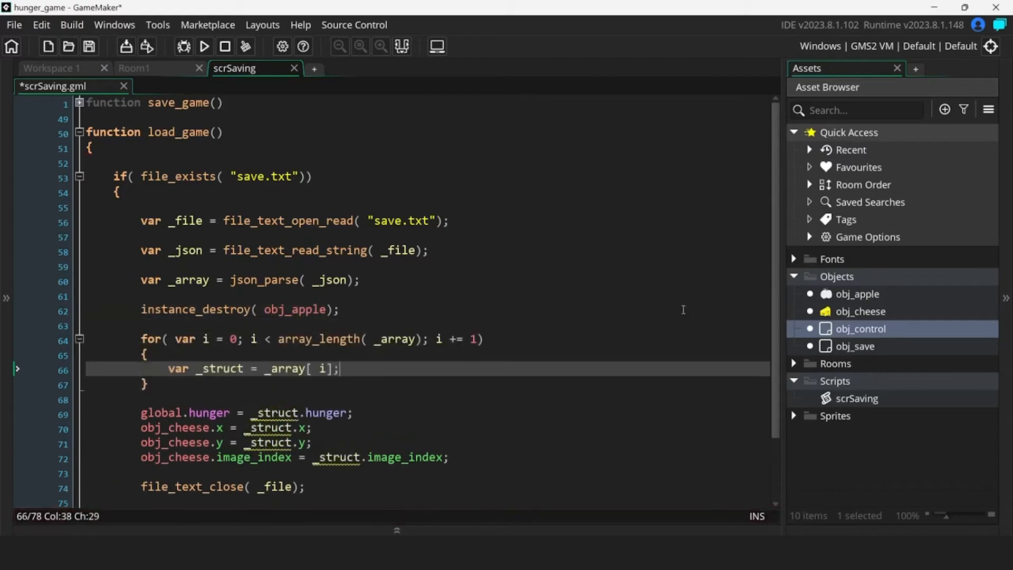
type("instance_create_layer( _struct.x, _struct.y, \"Instances\", obj_apple);")
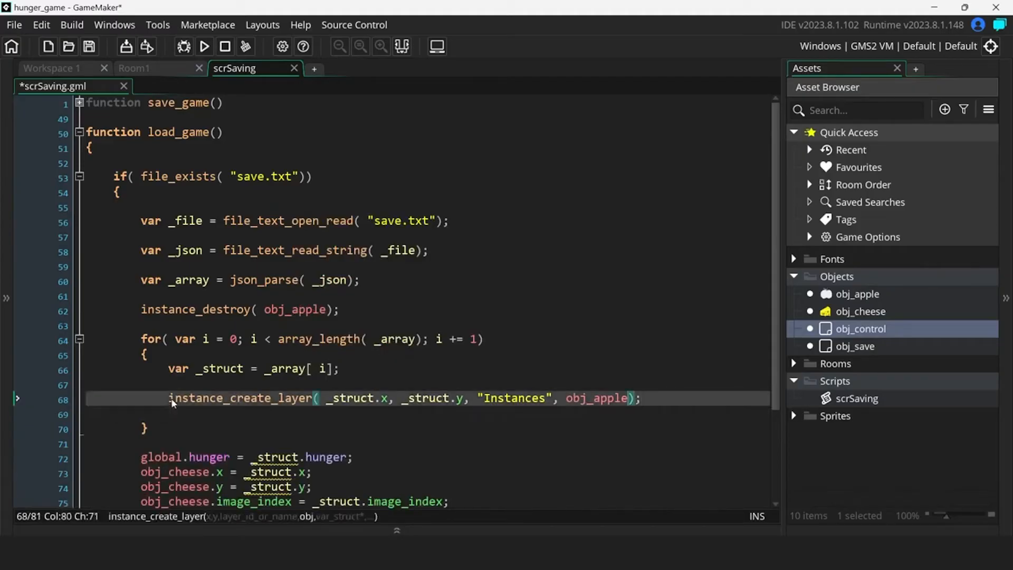
Pass _struct as the variable struct to instance_create_layer and drop the old hunger and cheese lines
type(", _")
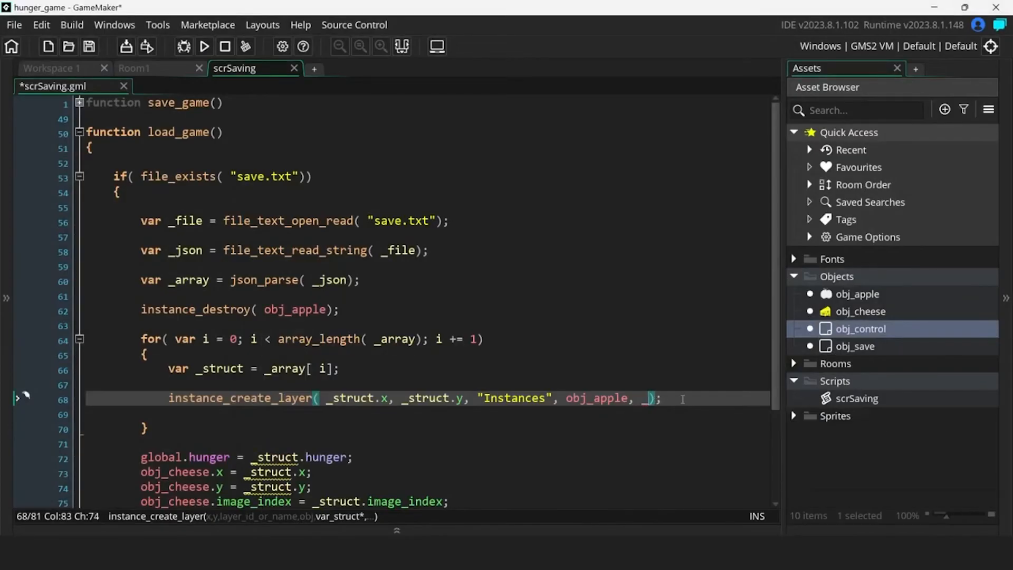
type("struct")
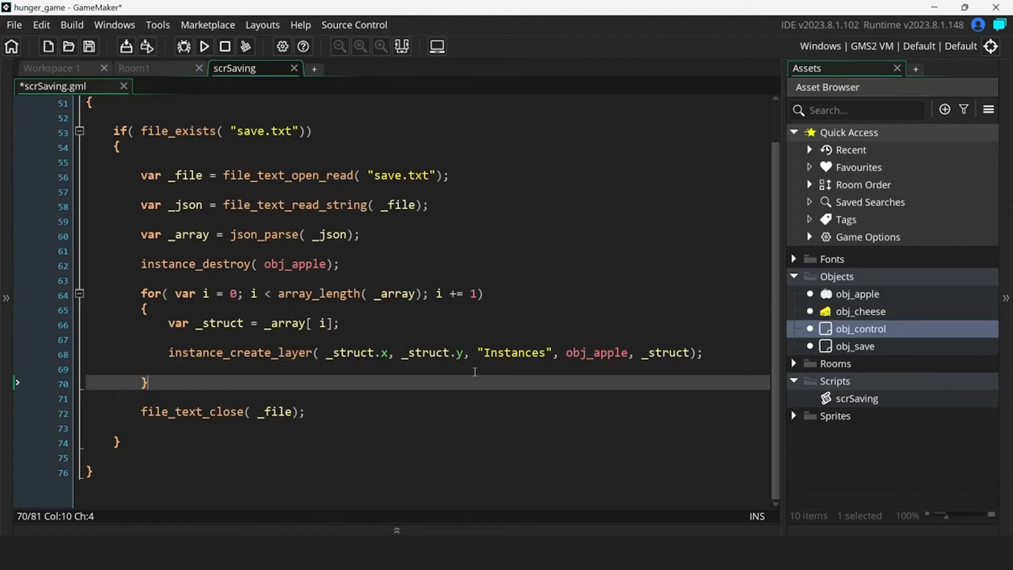
Destroy obj_cheese too, create instances from asset_get_index(_struct.object), and test-run the game
left_click(549, 264)
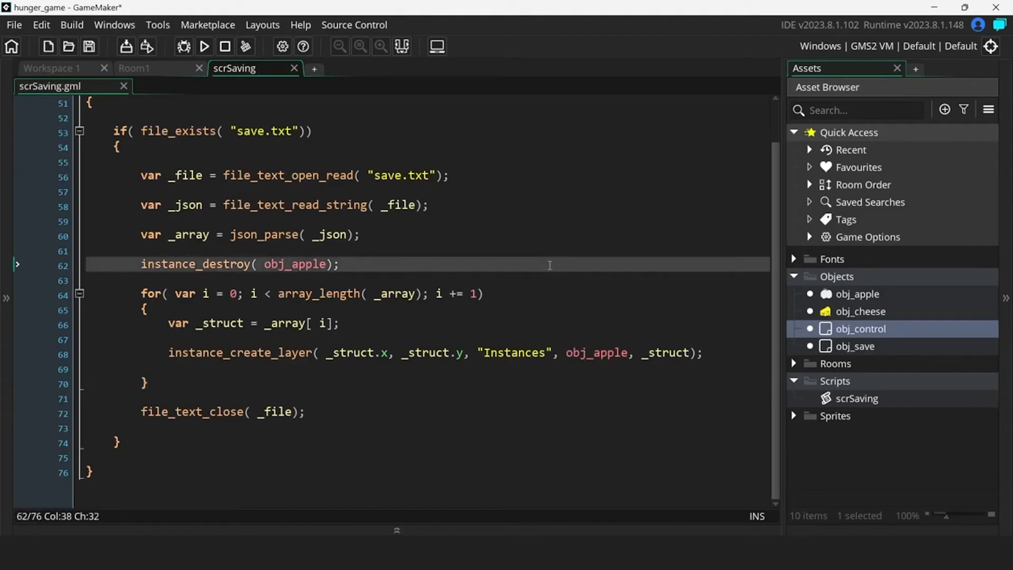
type("instance_destroy( obj_cho);")
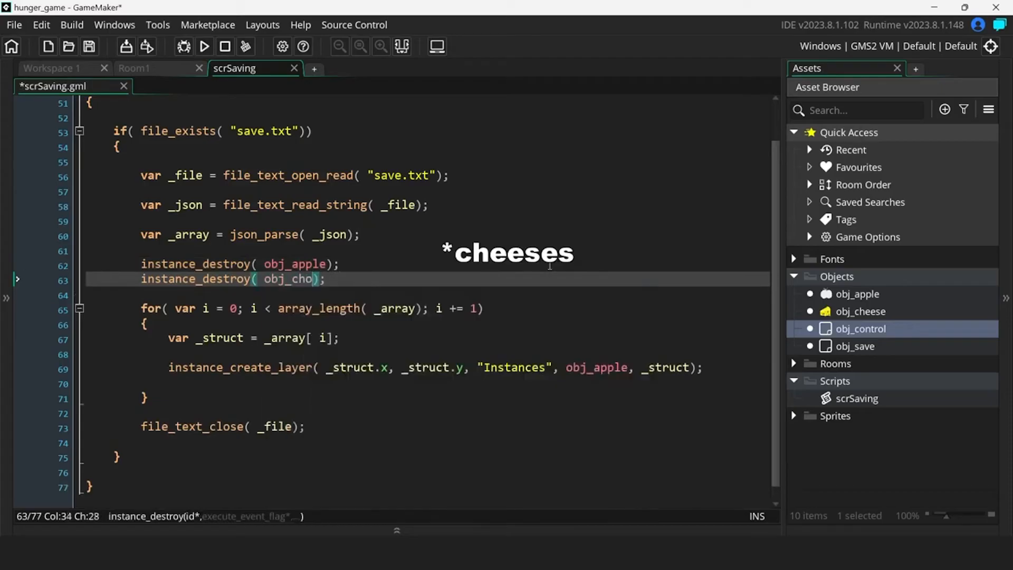
type("ese")
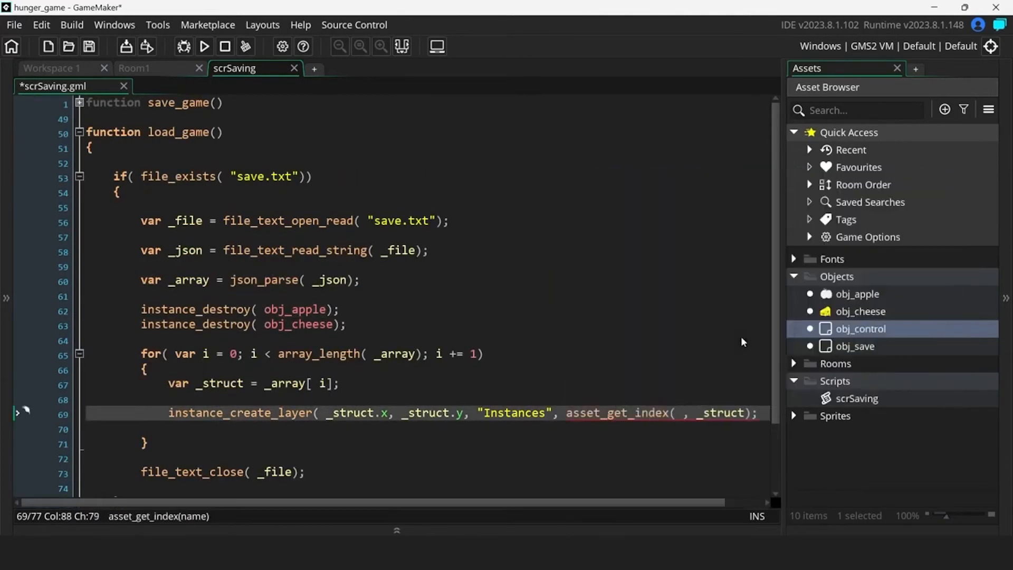
type(".object")
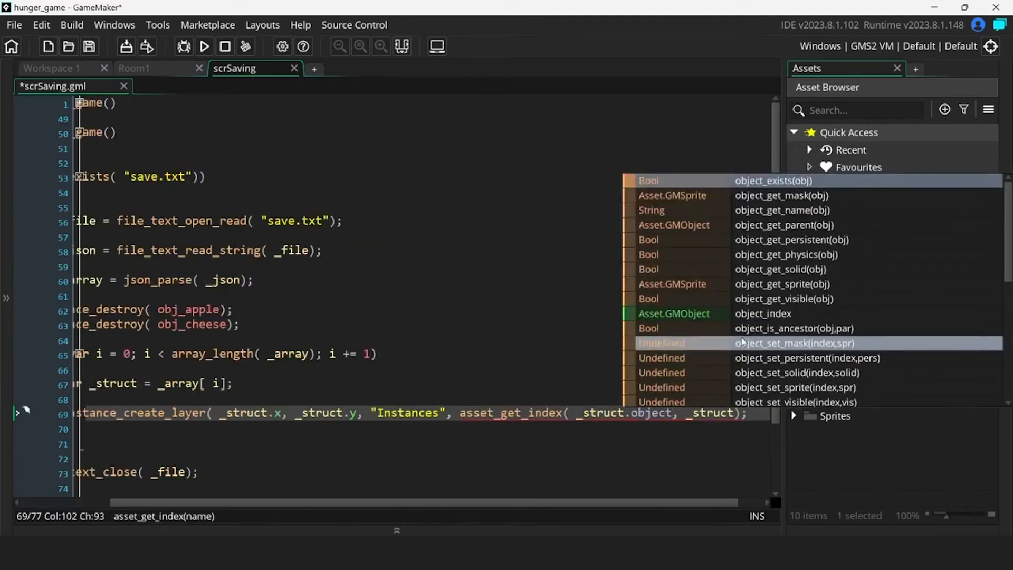
left_click(204, 45)
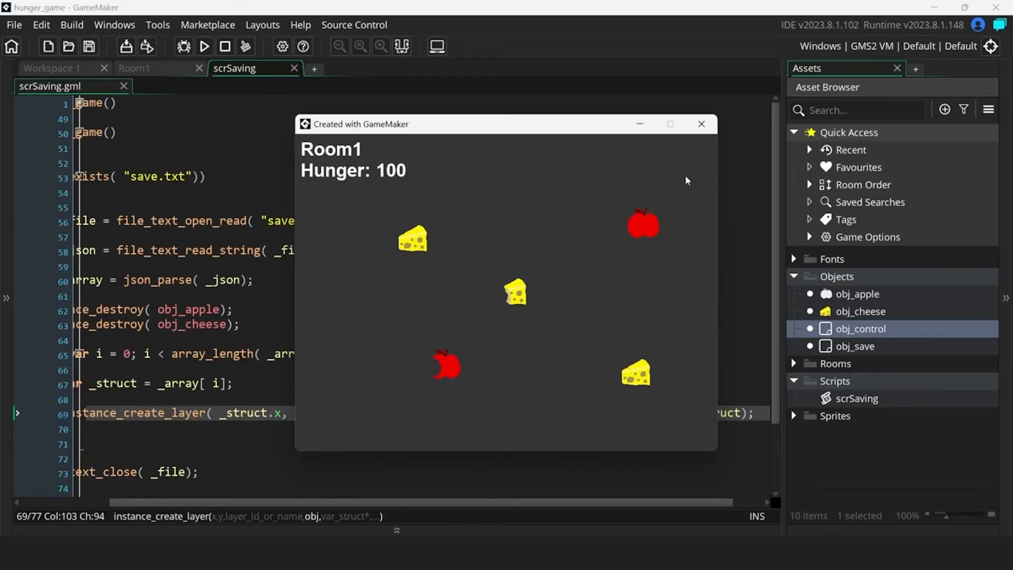
left_click(701, 123)
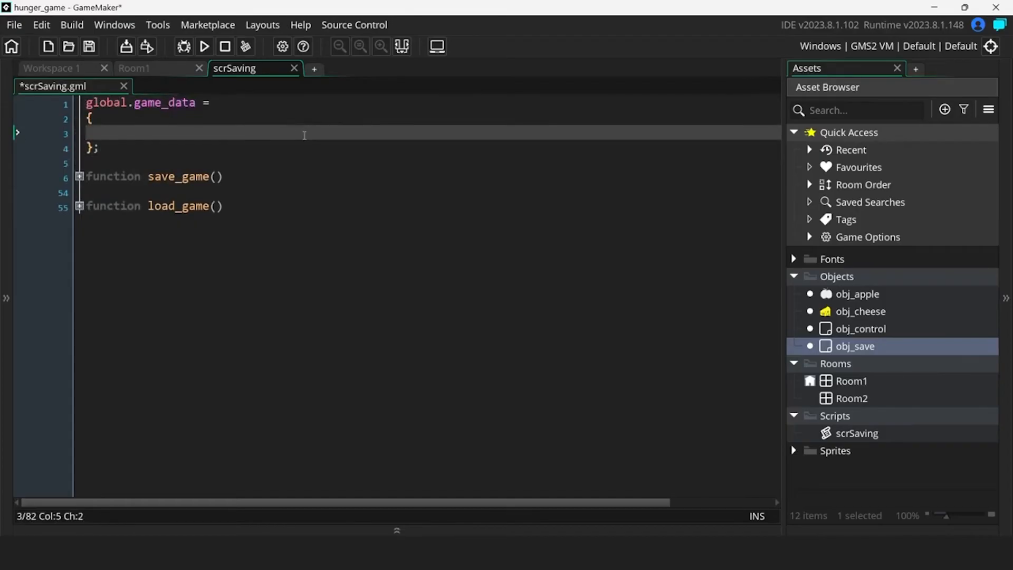
Declare global.game_data with hunger: 100 and an empty room_data struct
type("hunger: 100,")
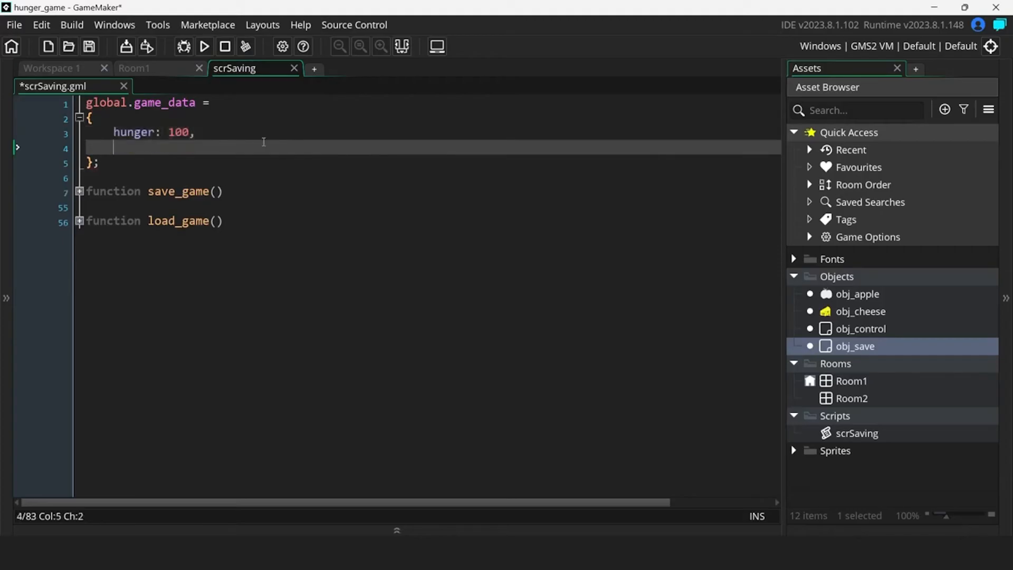
type("room_data:")
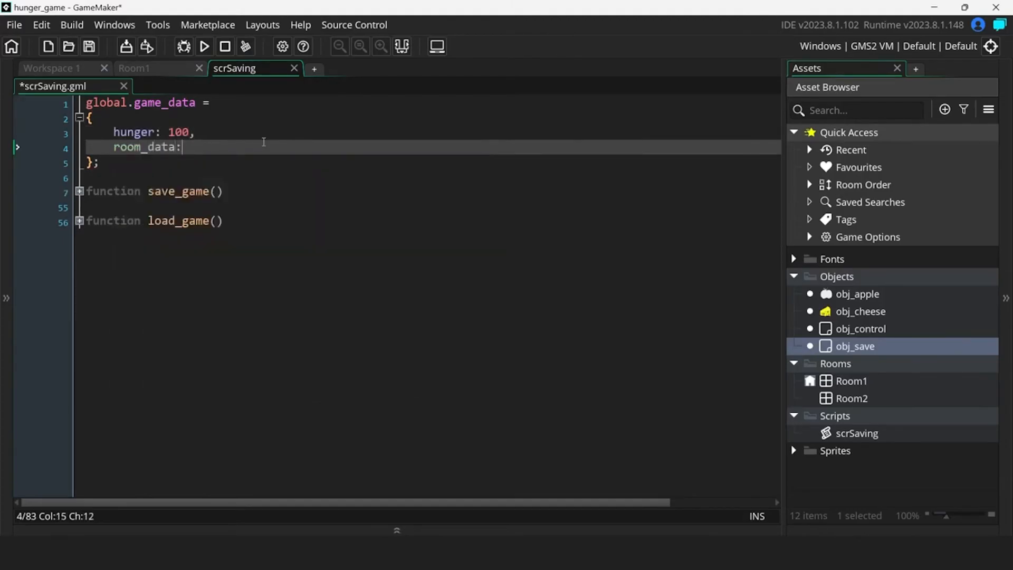
type("{}")
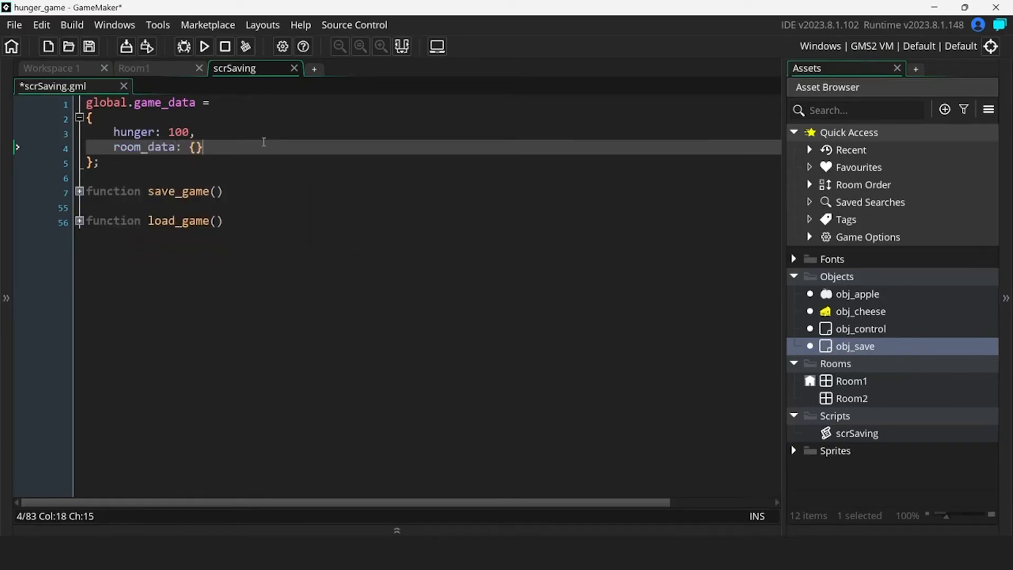
Add save_room using struct_set on global.game_data.room_data keyed by room_get_name(room)
type("function sa")
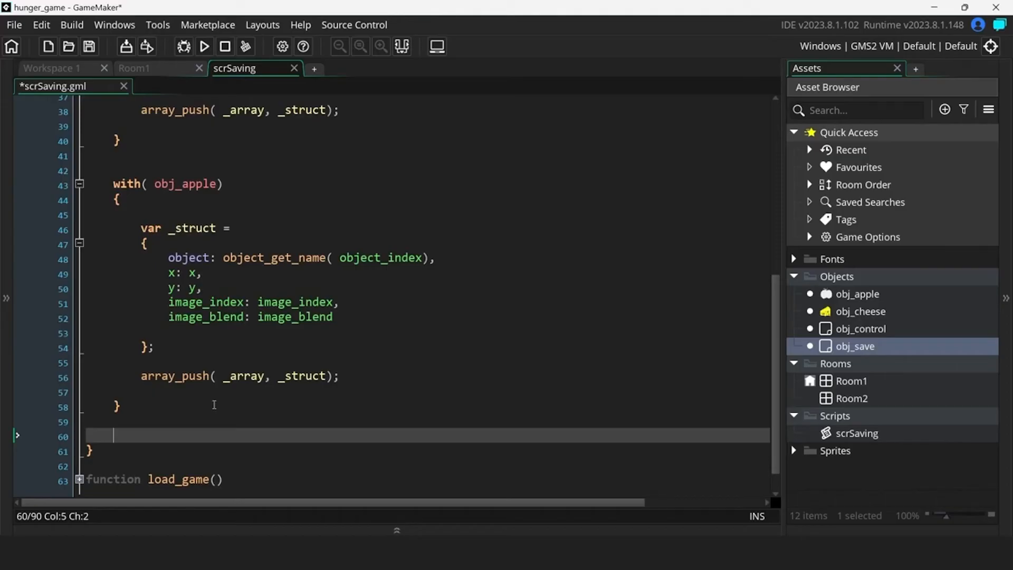
type("global.")
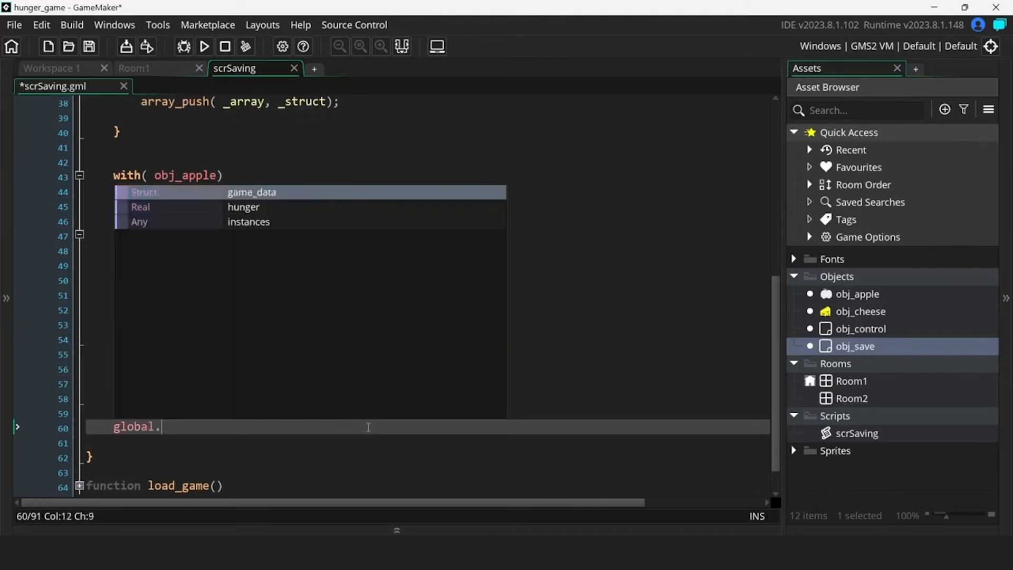
type("game_data.hunger = 2")
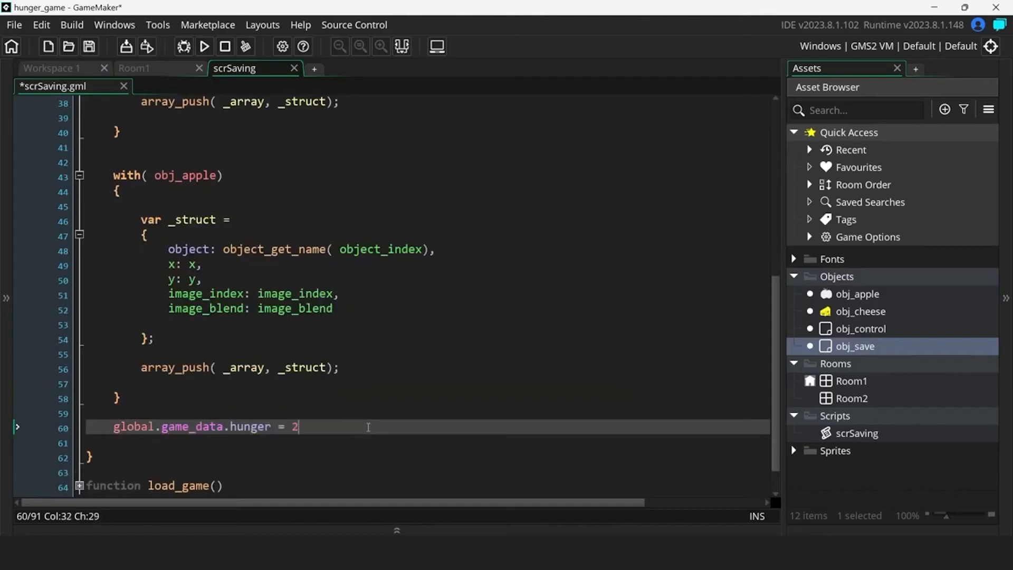
type("struct_set(")
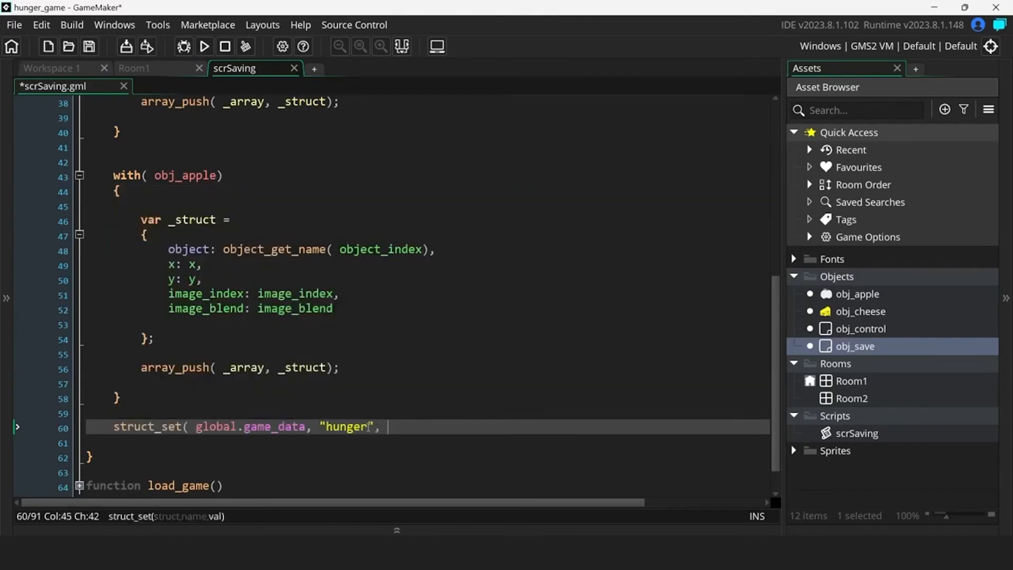
type("20);")
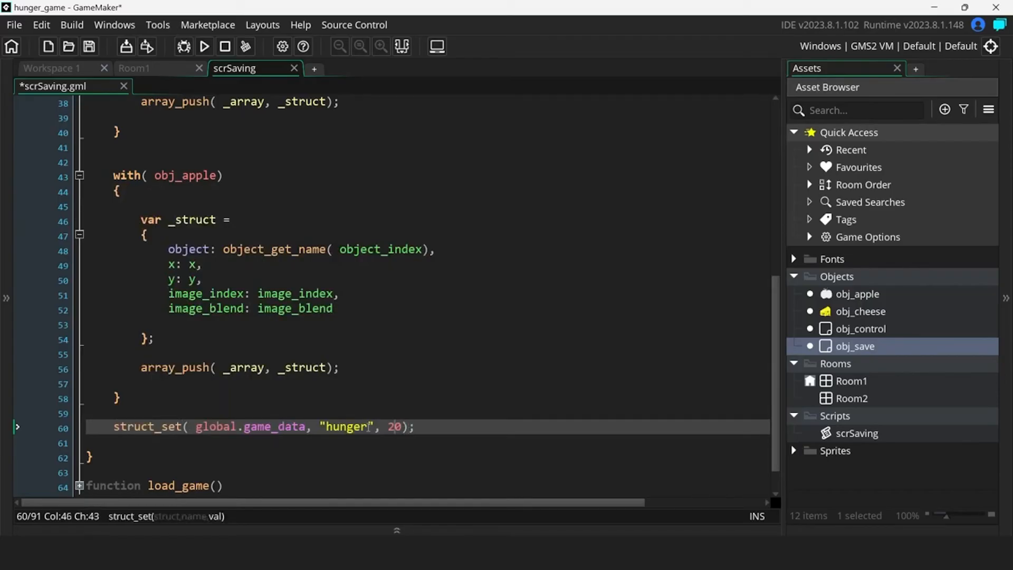
type(".room_data")
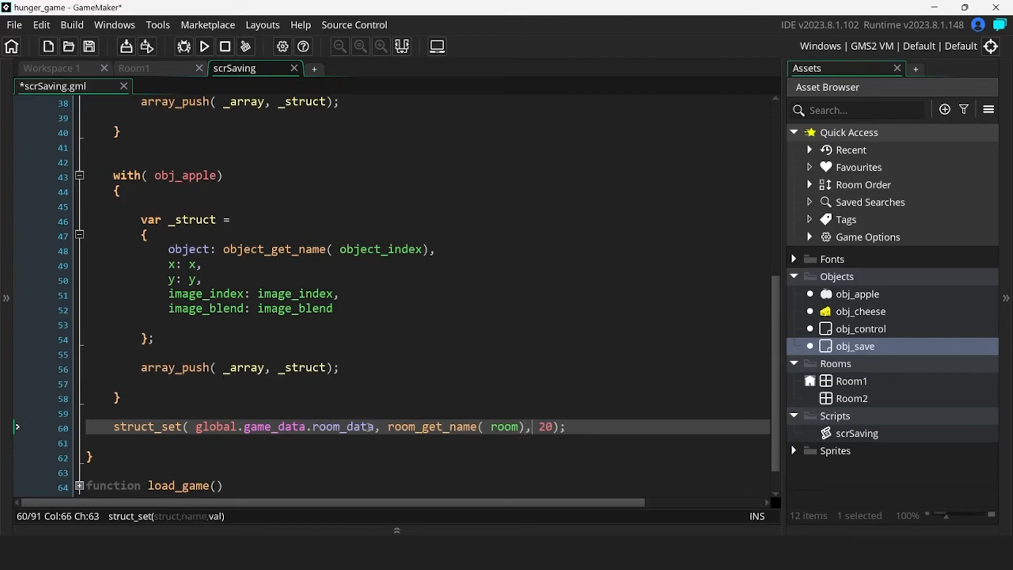
type("_a")
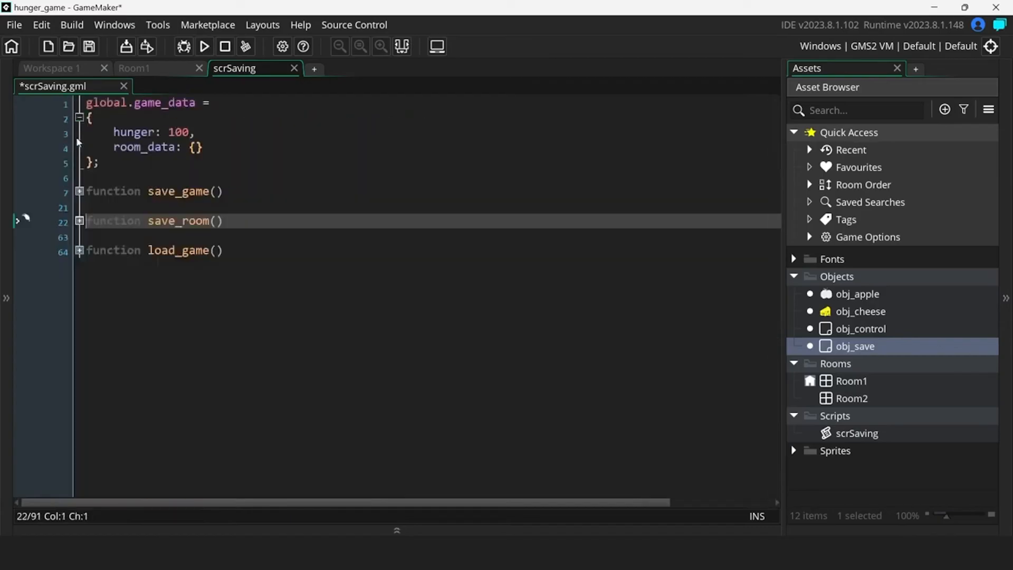
Make save_game call save_room() first and stringify global.game_data instead of the array
left_click(79, 191)
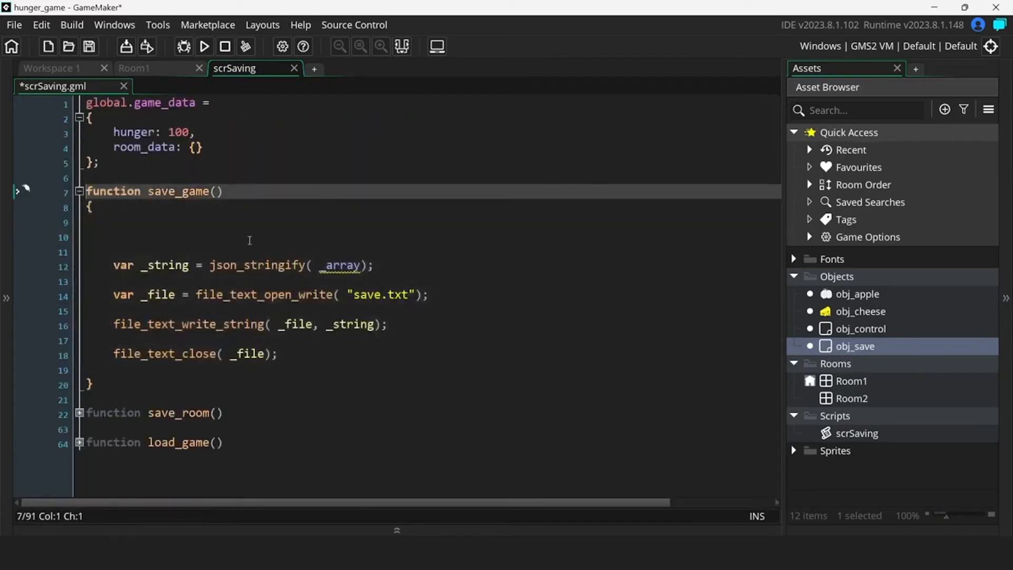
left_click(265, 237)
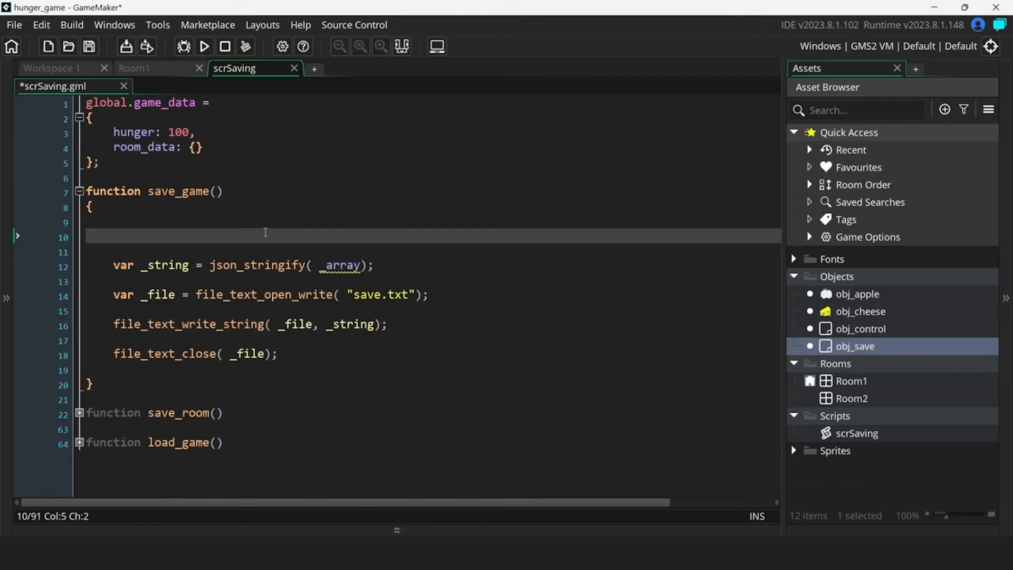
left_click(113, 235)
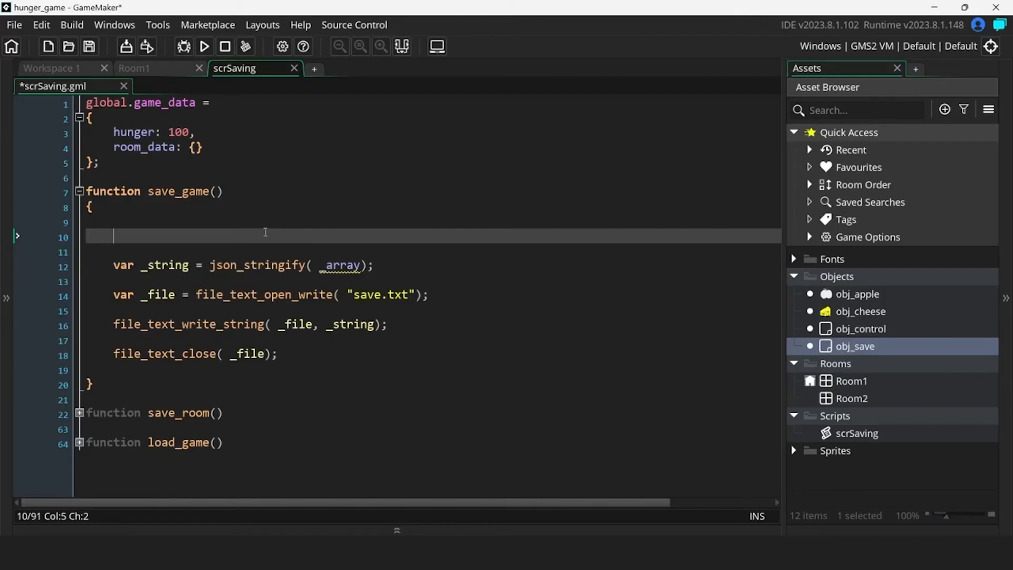
type("save_room();")
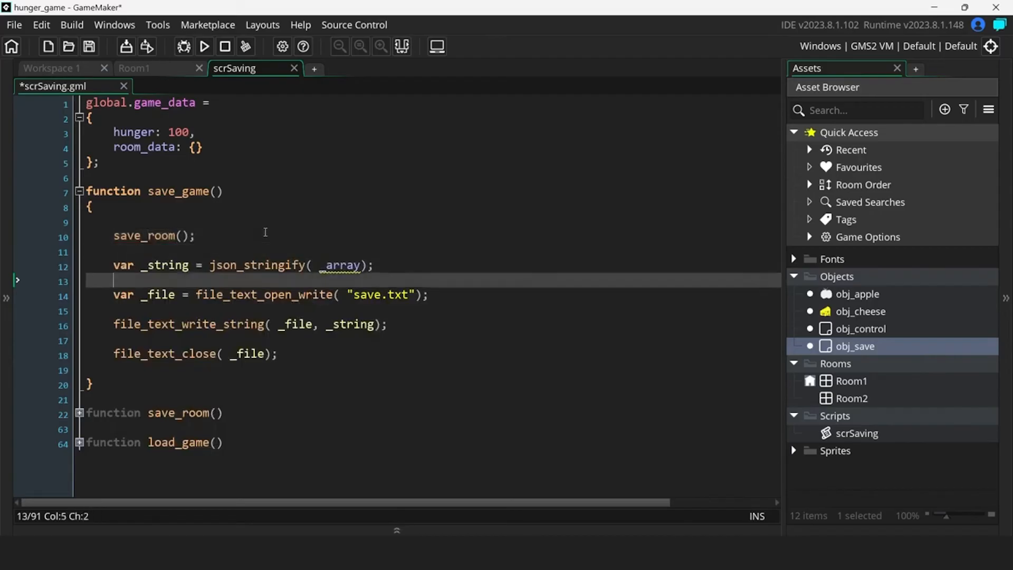
type("global.game")
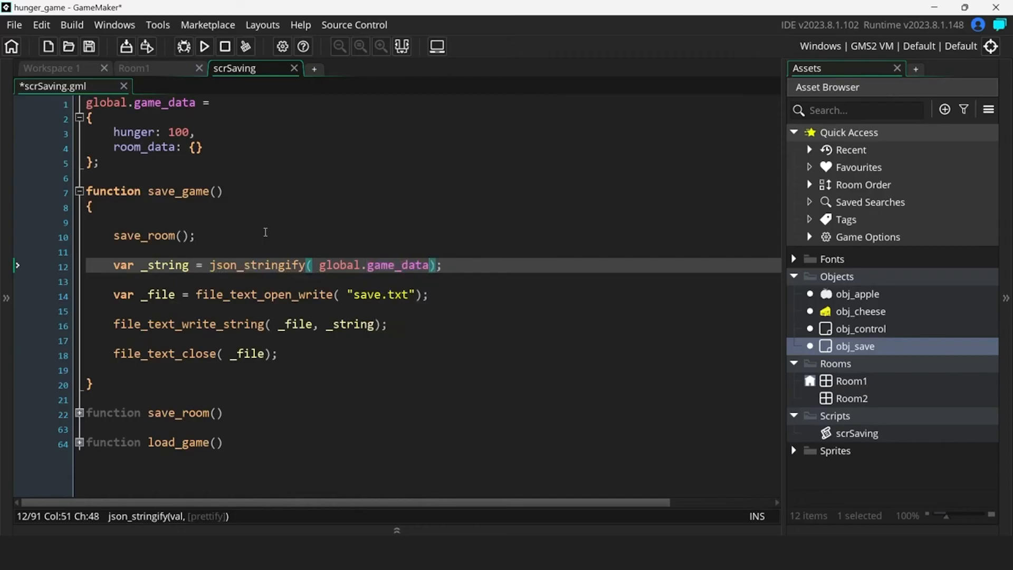
mouse_move(145, 215)
type("var _array =")
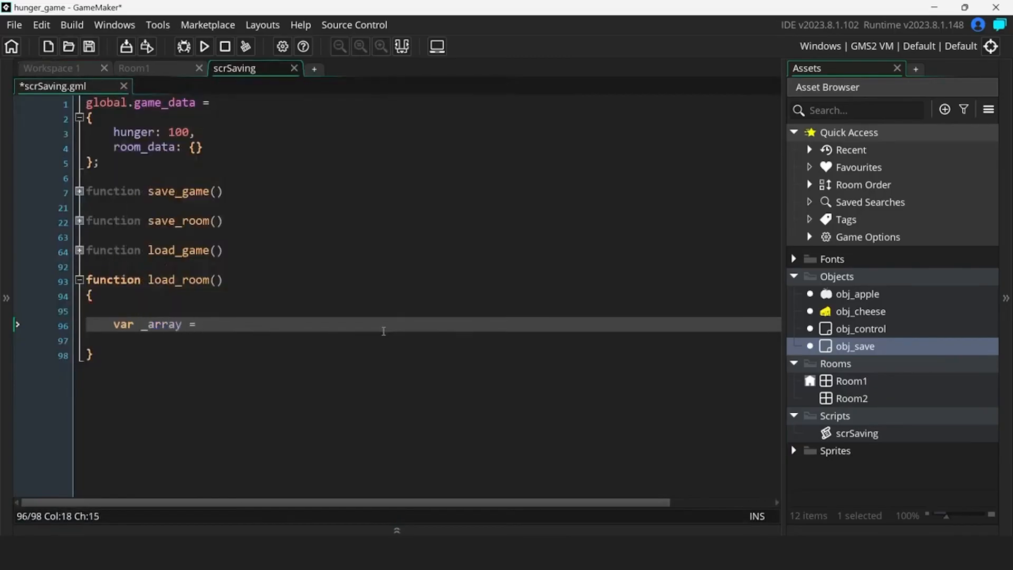
In load_room fetch _array via struct_get(global.game_data.room_data, room_get_name(room)) and start an if(_array) check
type("struct_get(")
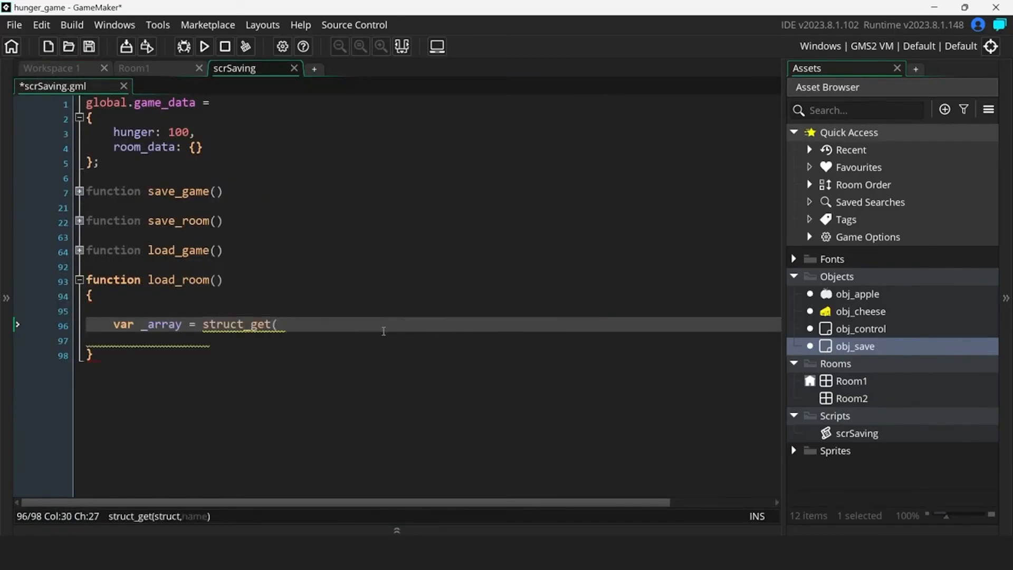
type("global.")
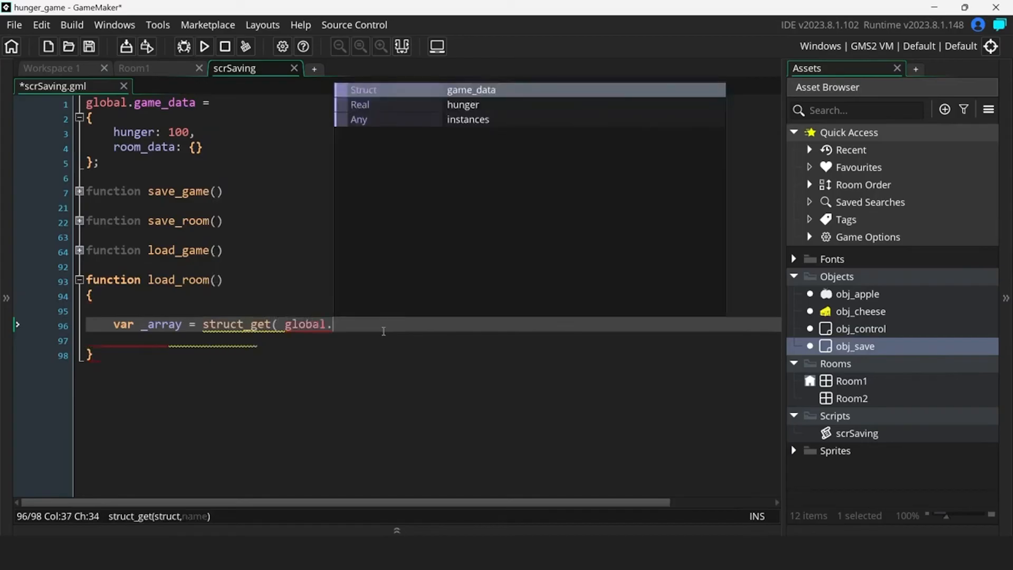
type("game_data.room_data")
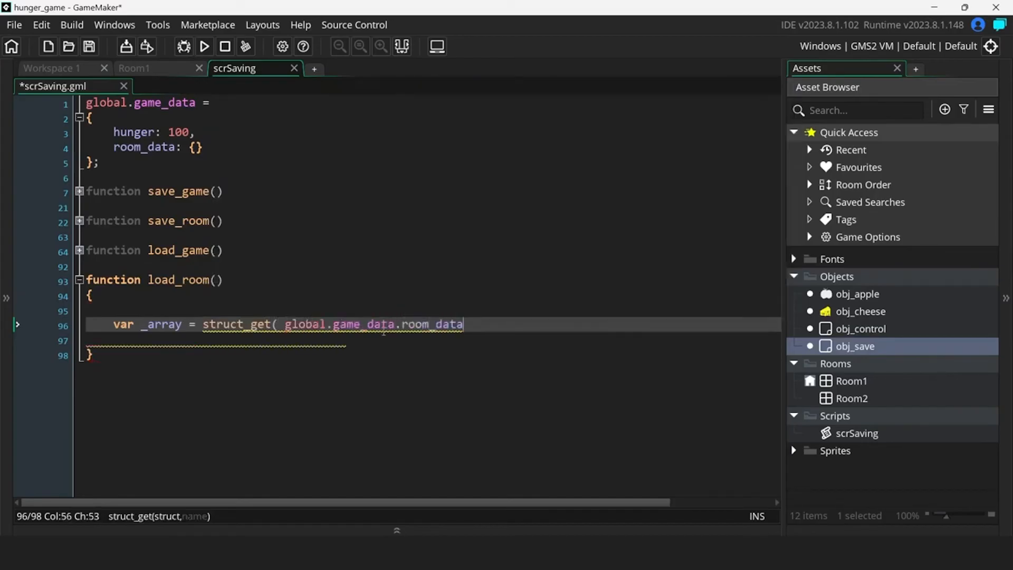
type(", room_get_name( room));")
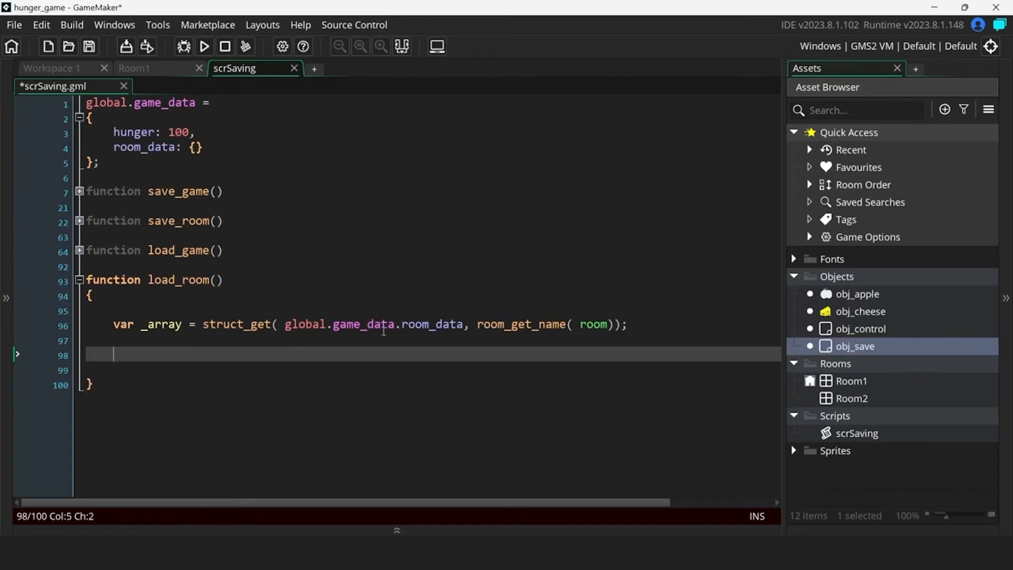
type("if( _array")
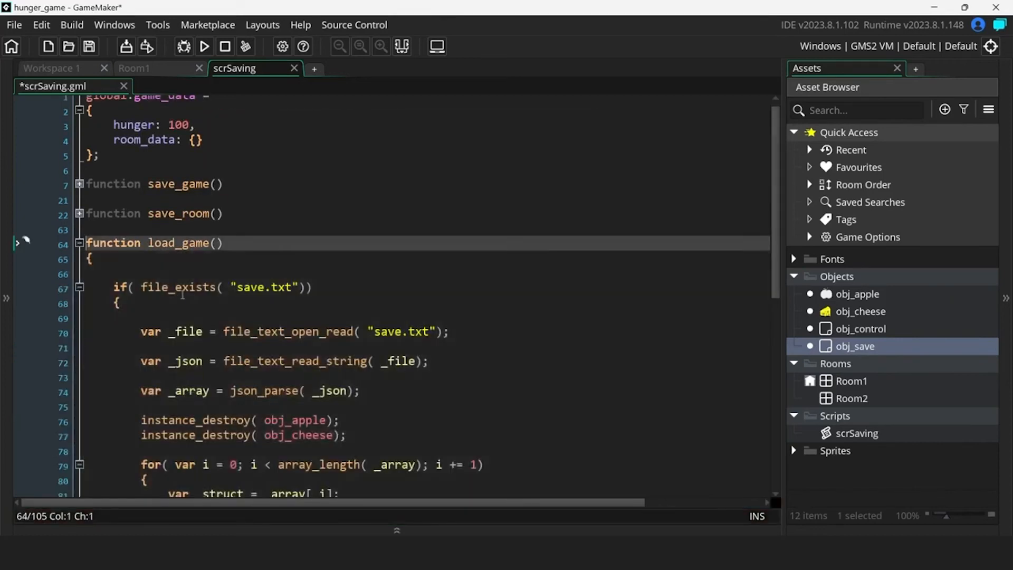
Assign the parsed JSON to global.game_data, call load_room(), and run the game to test
scroll("down", 3)
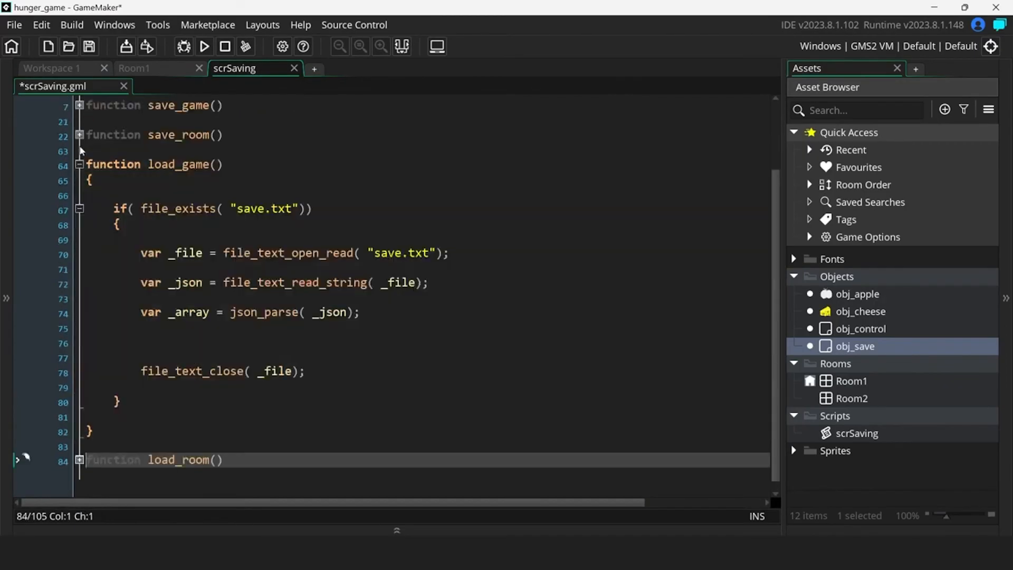
mouse_move(188, 283)
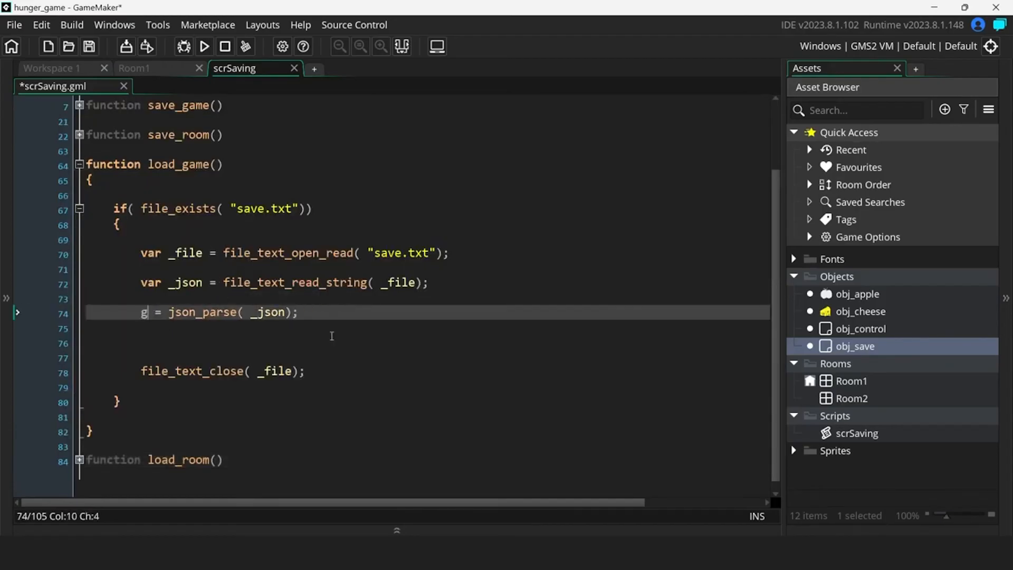
type("global.game_data")
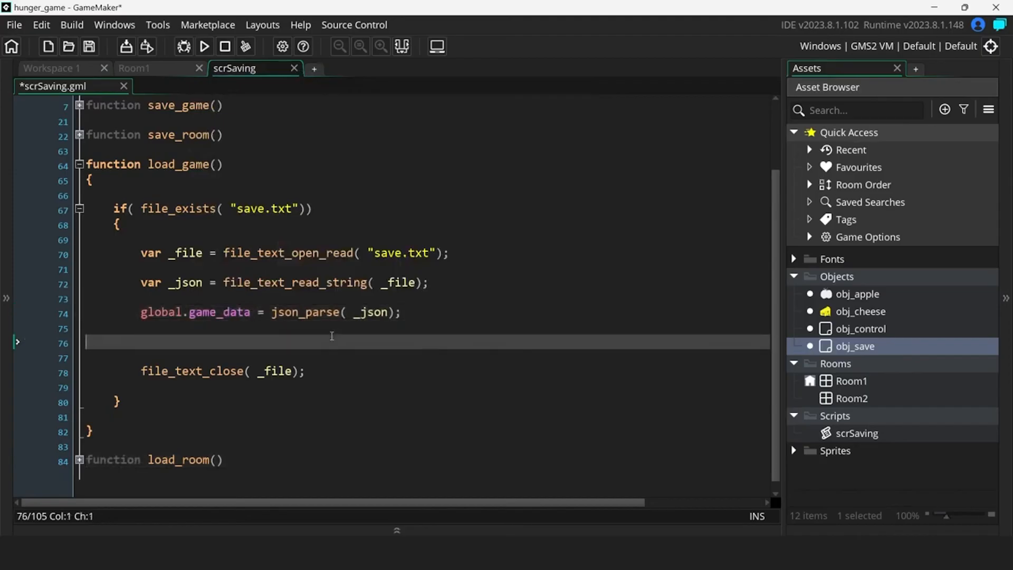
type("load_room();")
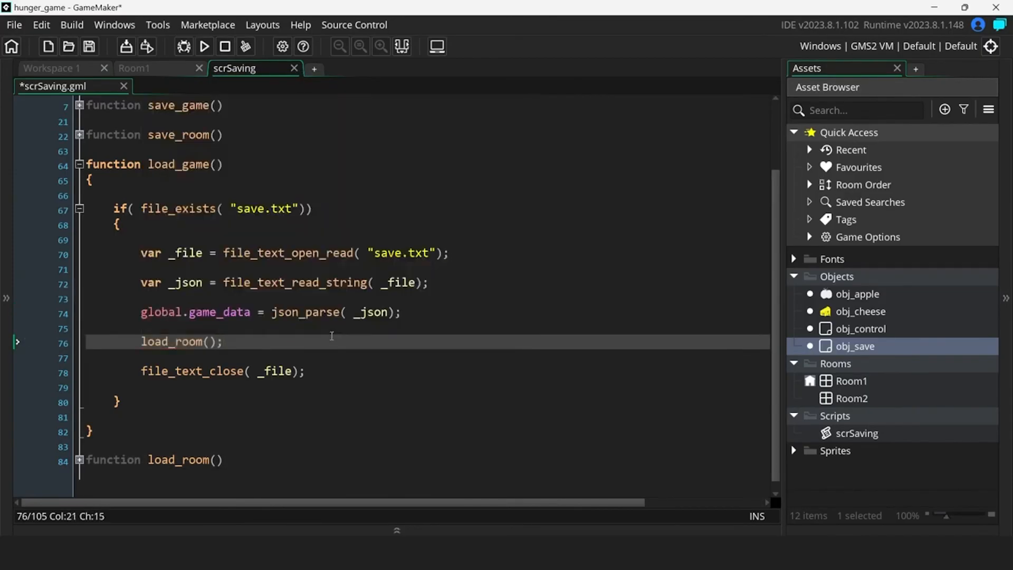
left_click(204, 46)
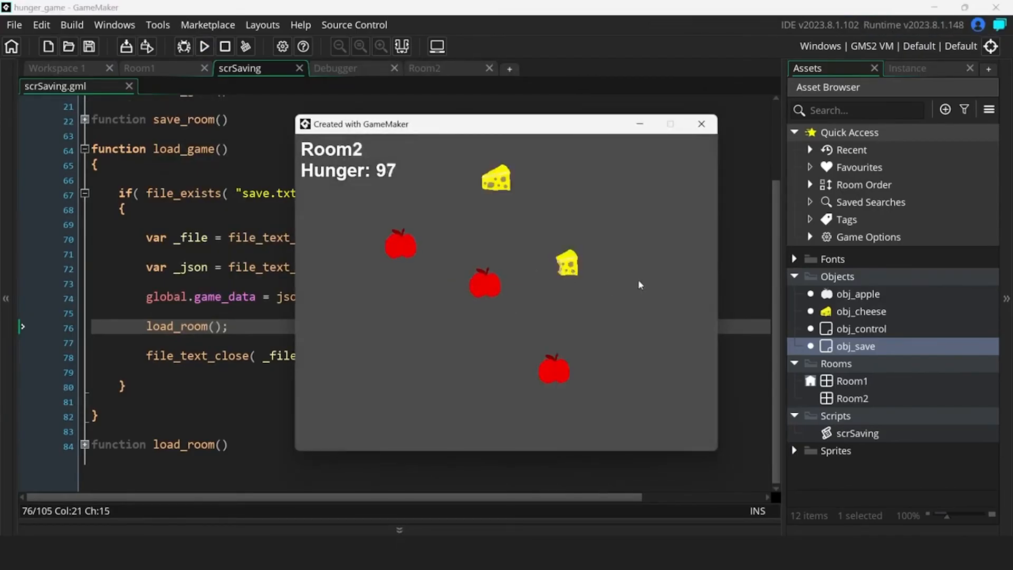
mouse_move(683, 162)
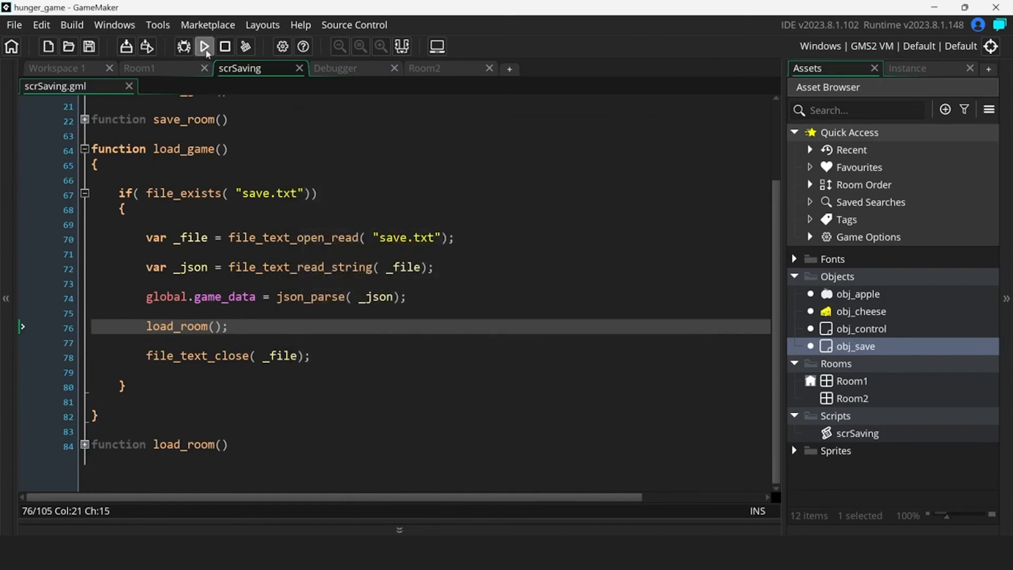
Rerun the game to check Room2 restores its apples, cheese and hunger, then close it
left_click(204, 46)
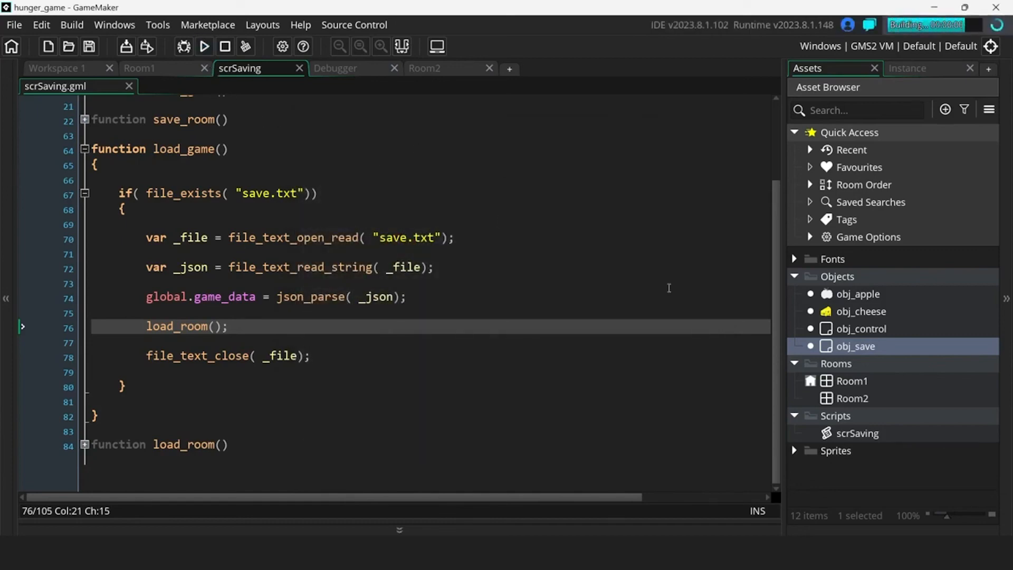
left_click(203, 46)
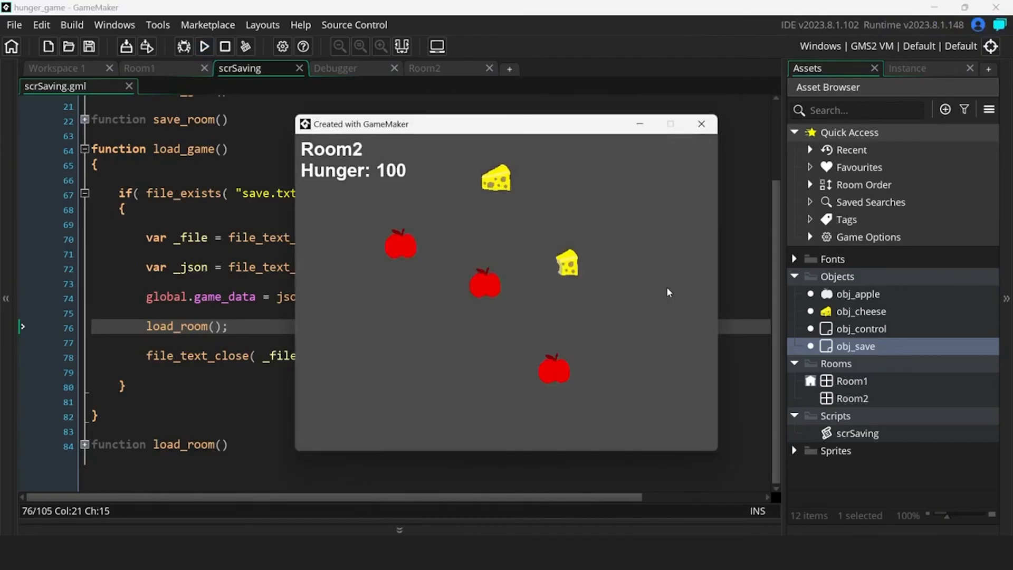
left_click(701, 123)
type("var _buffer = buffer_create( string_byte_length( _string) + 1, buffer_fixed, 1);")
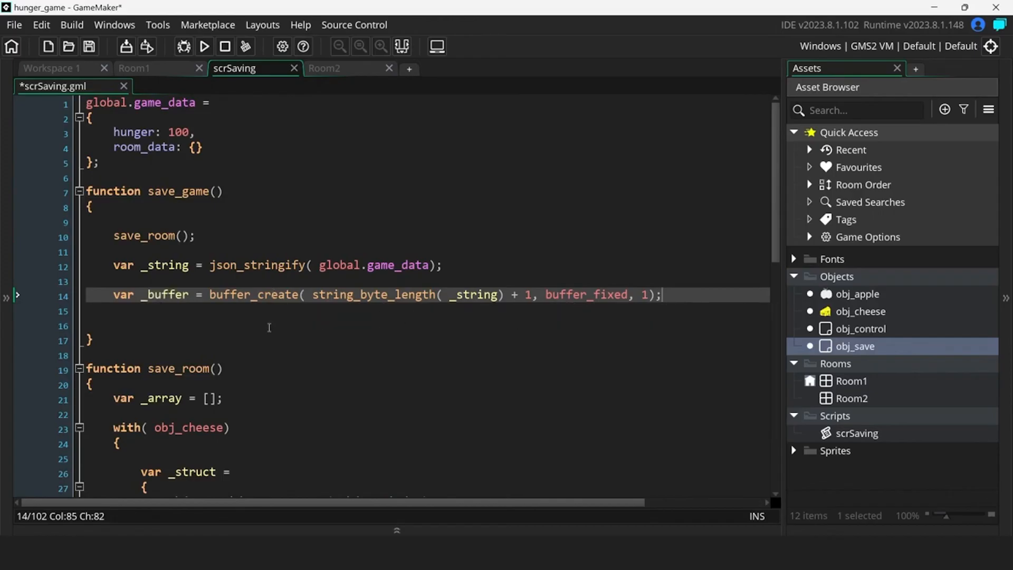
Write _string into _buffer, save it as save.txt, delete the buffer, and collapse save_game
type("buffer_write( _buffer, buffer_string, _string);")
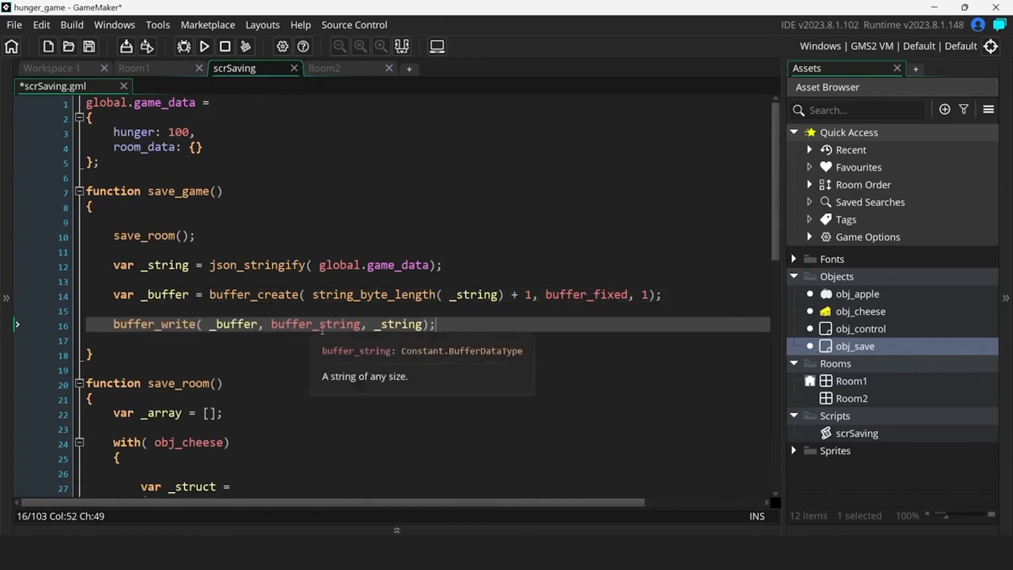
type("buffer_save( _buffer, \"save.txt\");")
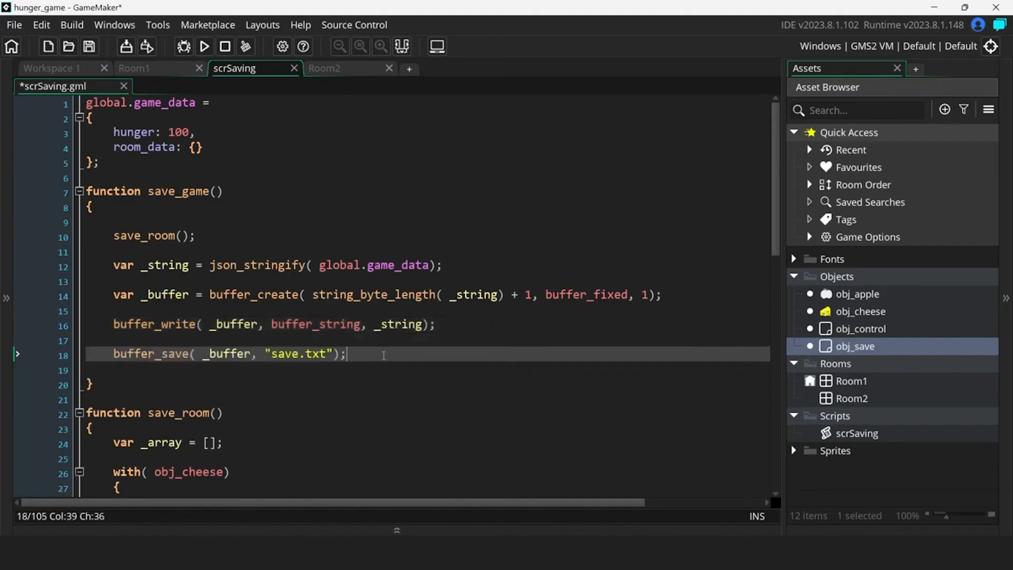
type("buffer_delete( _buffer);")
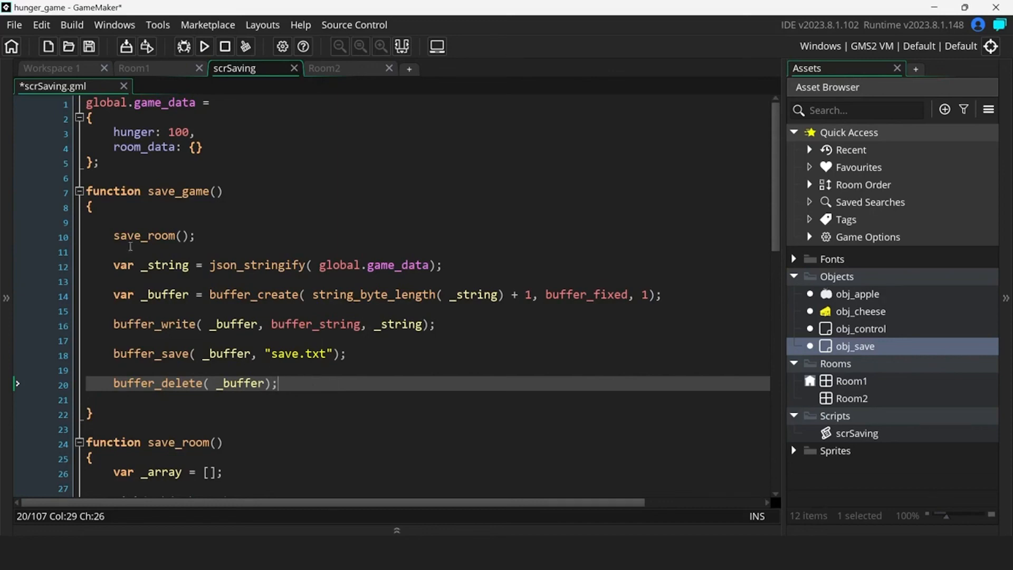
left_click(79, 191)
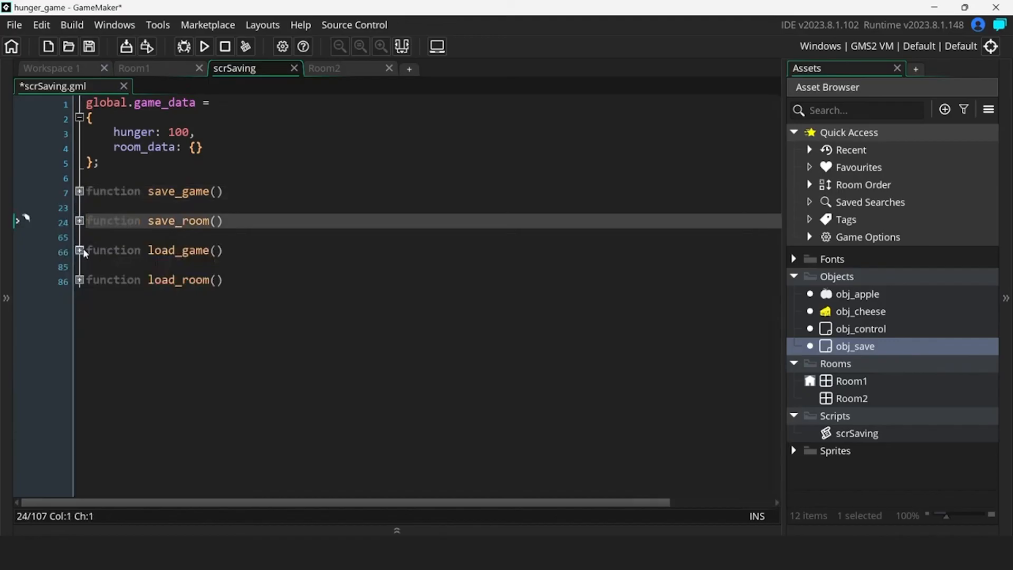
Rewrite load_game to buffer_load save.txt into _buffer, read its string, then buffer_delete it
left_click(79, 252)
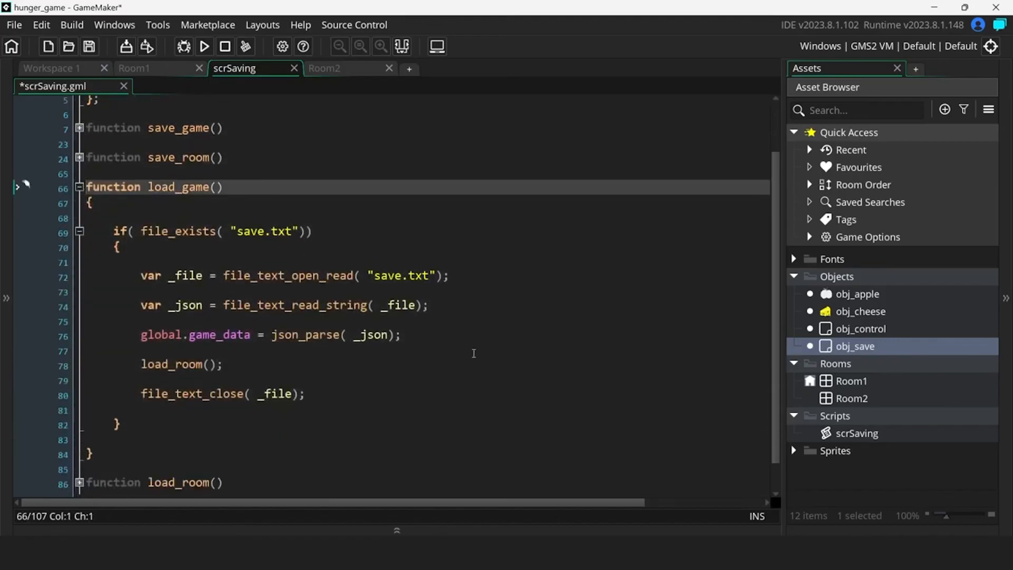
mouse_move(366, 386)
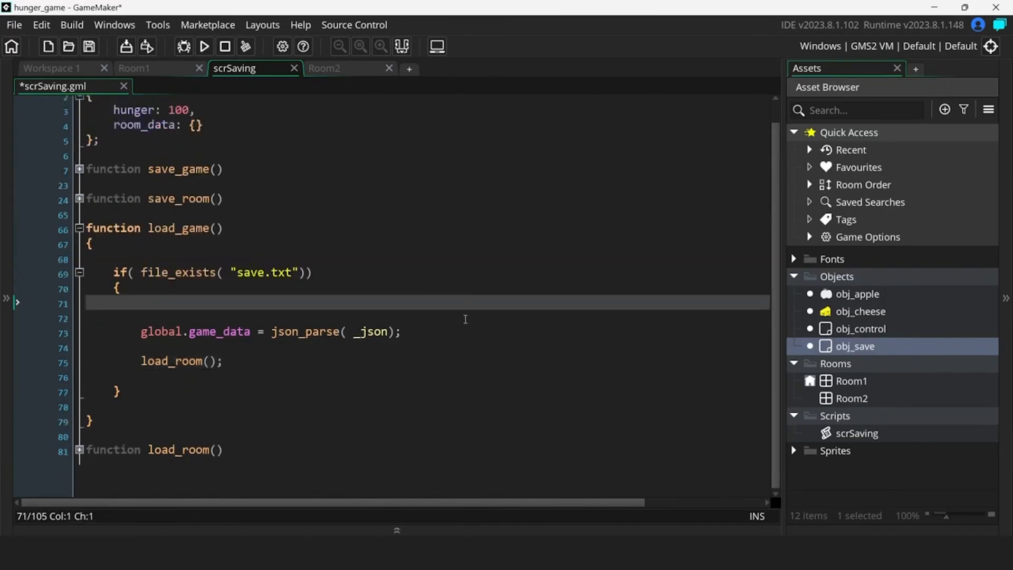
type("var _buffer = buffer_load( \"save.txt\");")
type("var _json = buffer_read( _buffer, buffer_string);")
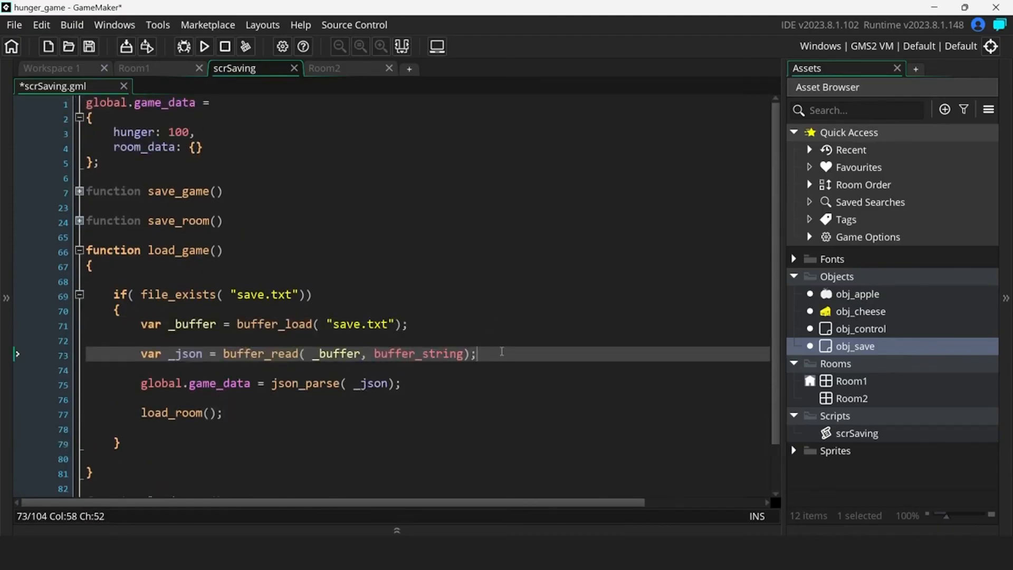
type("buffer_delete( _buffer);")
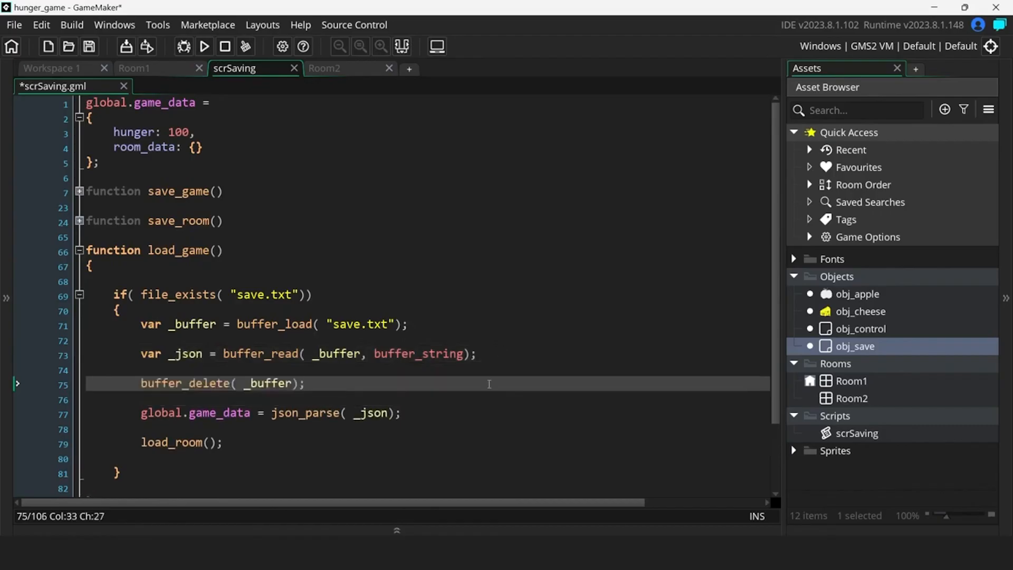